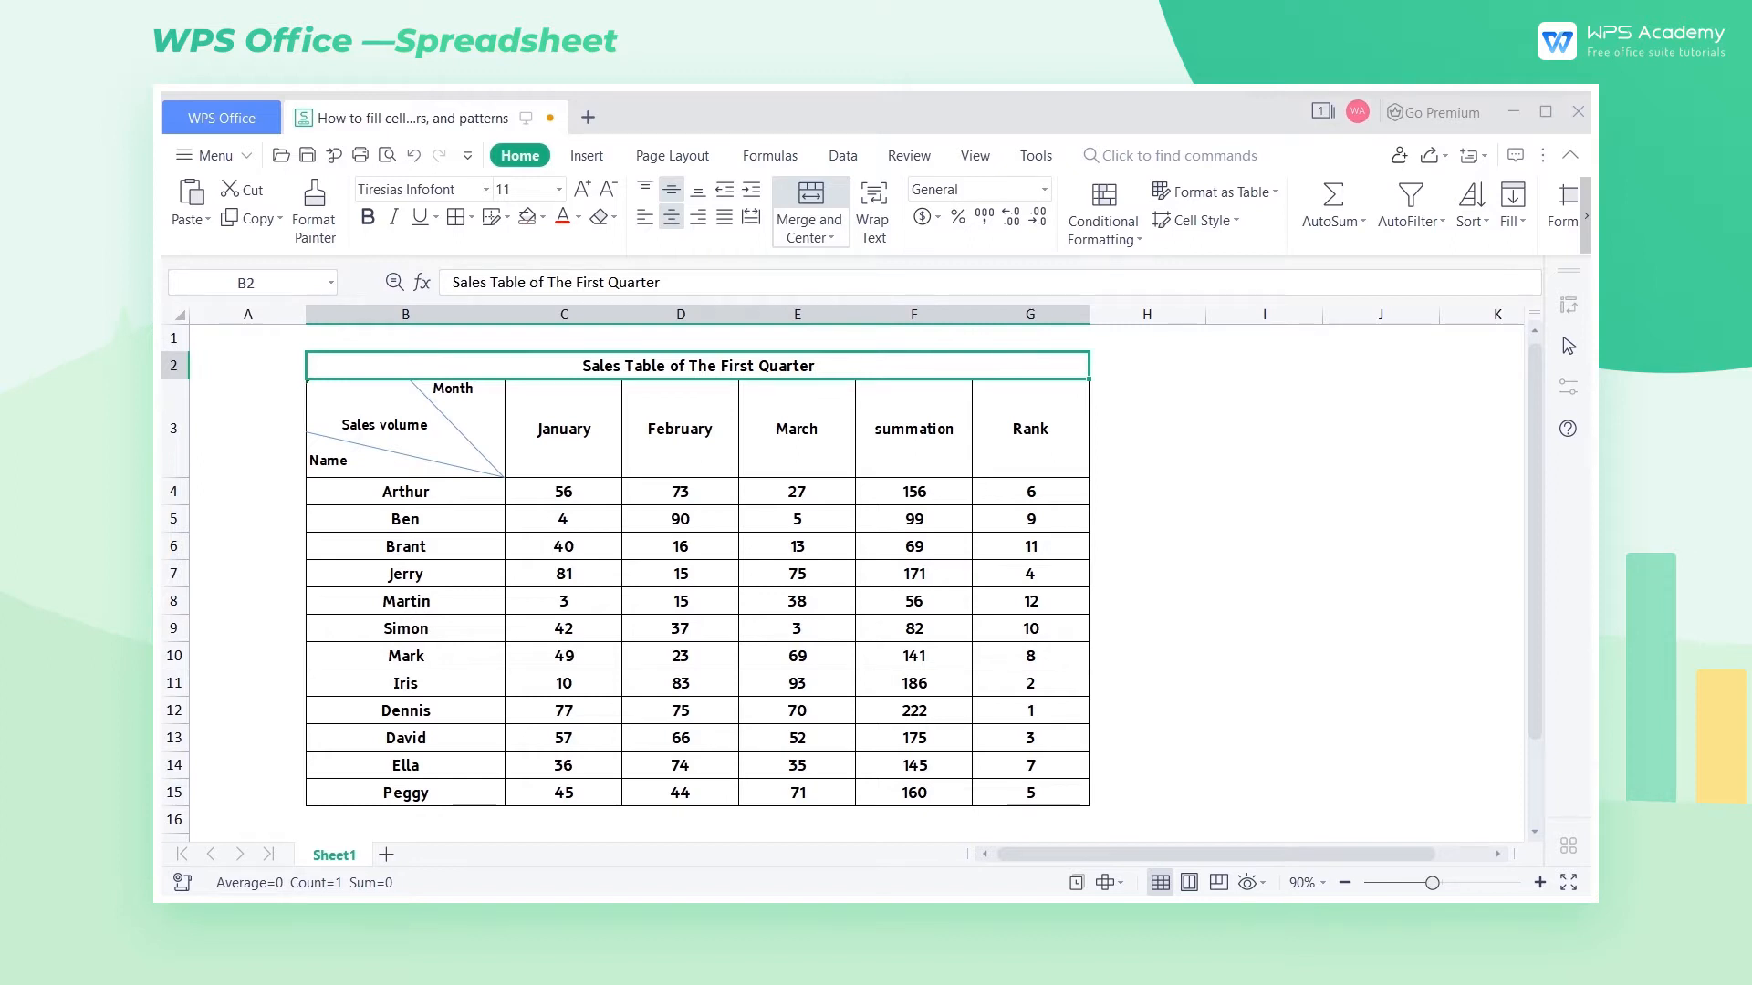
pyautogui.moveTo(1467, 499)
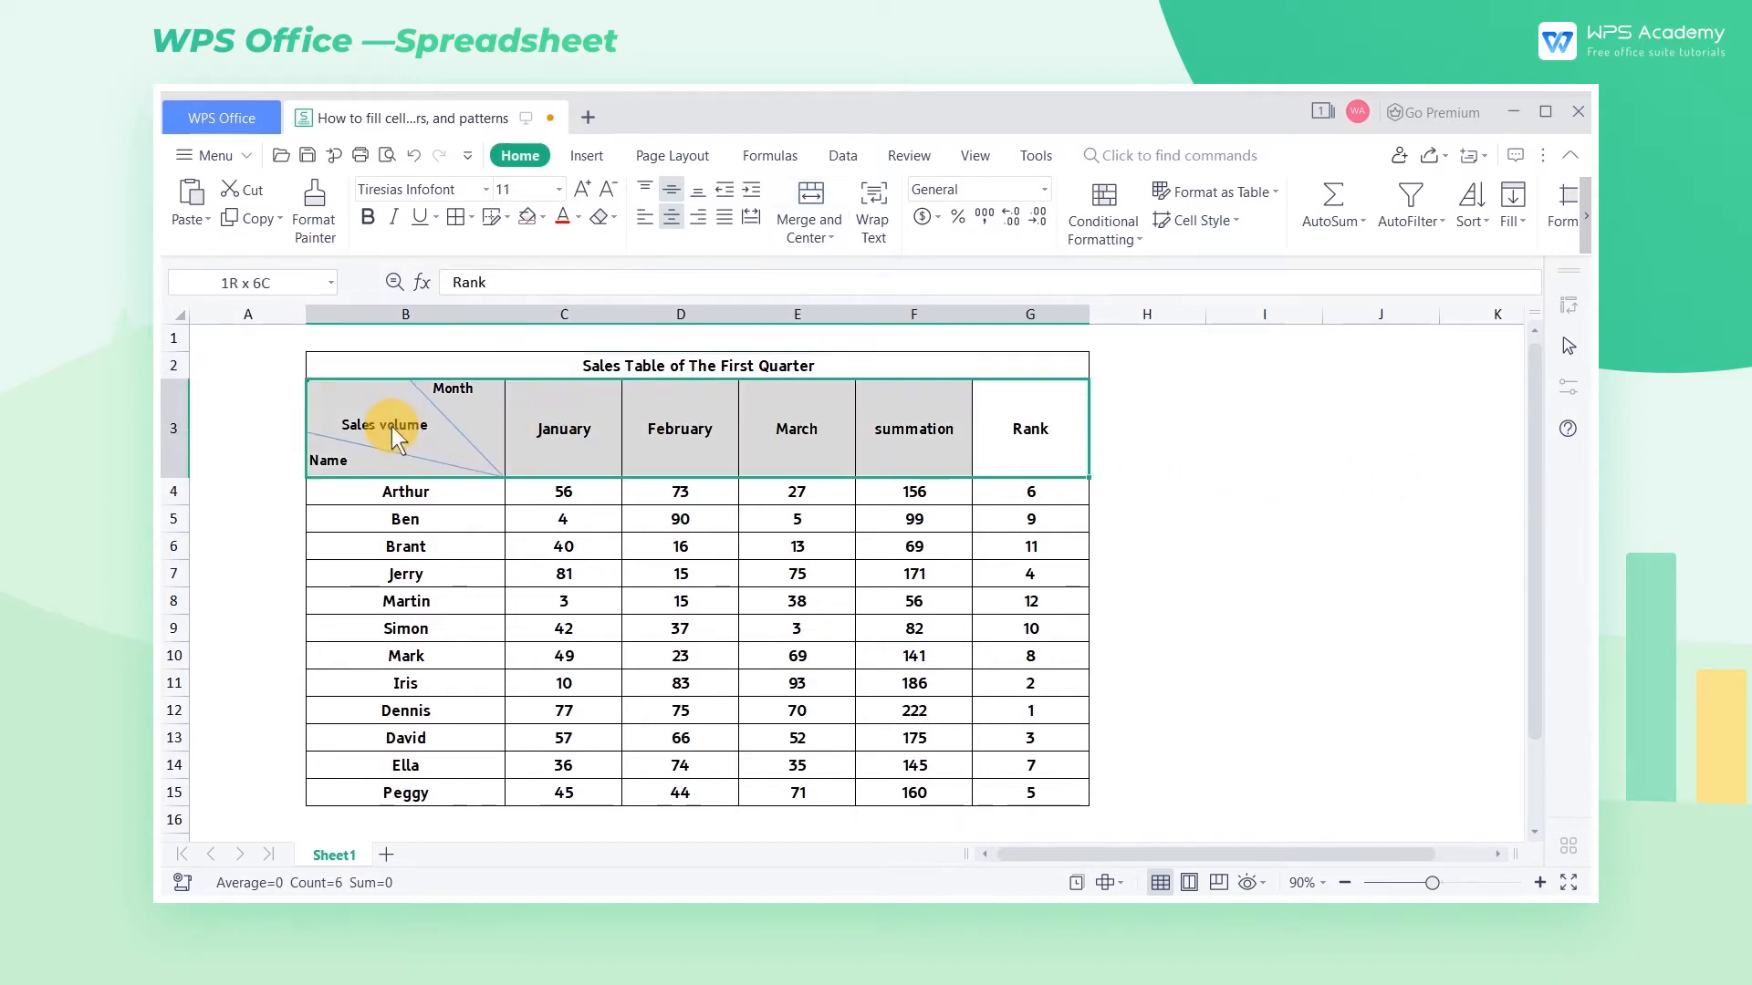
pyautogui.moveTo(1211, 220)
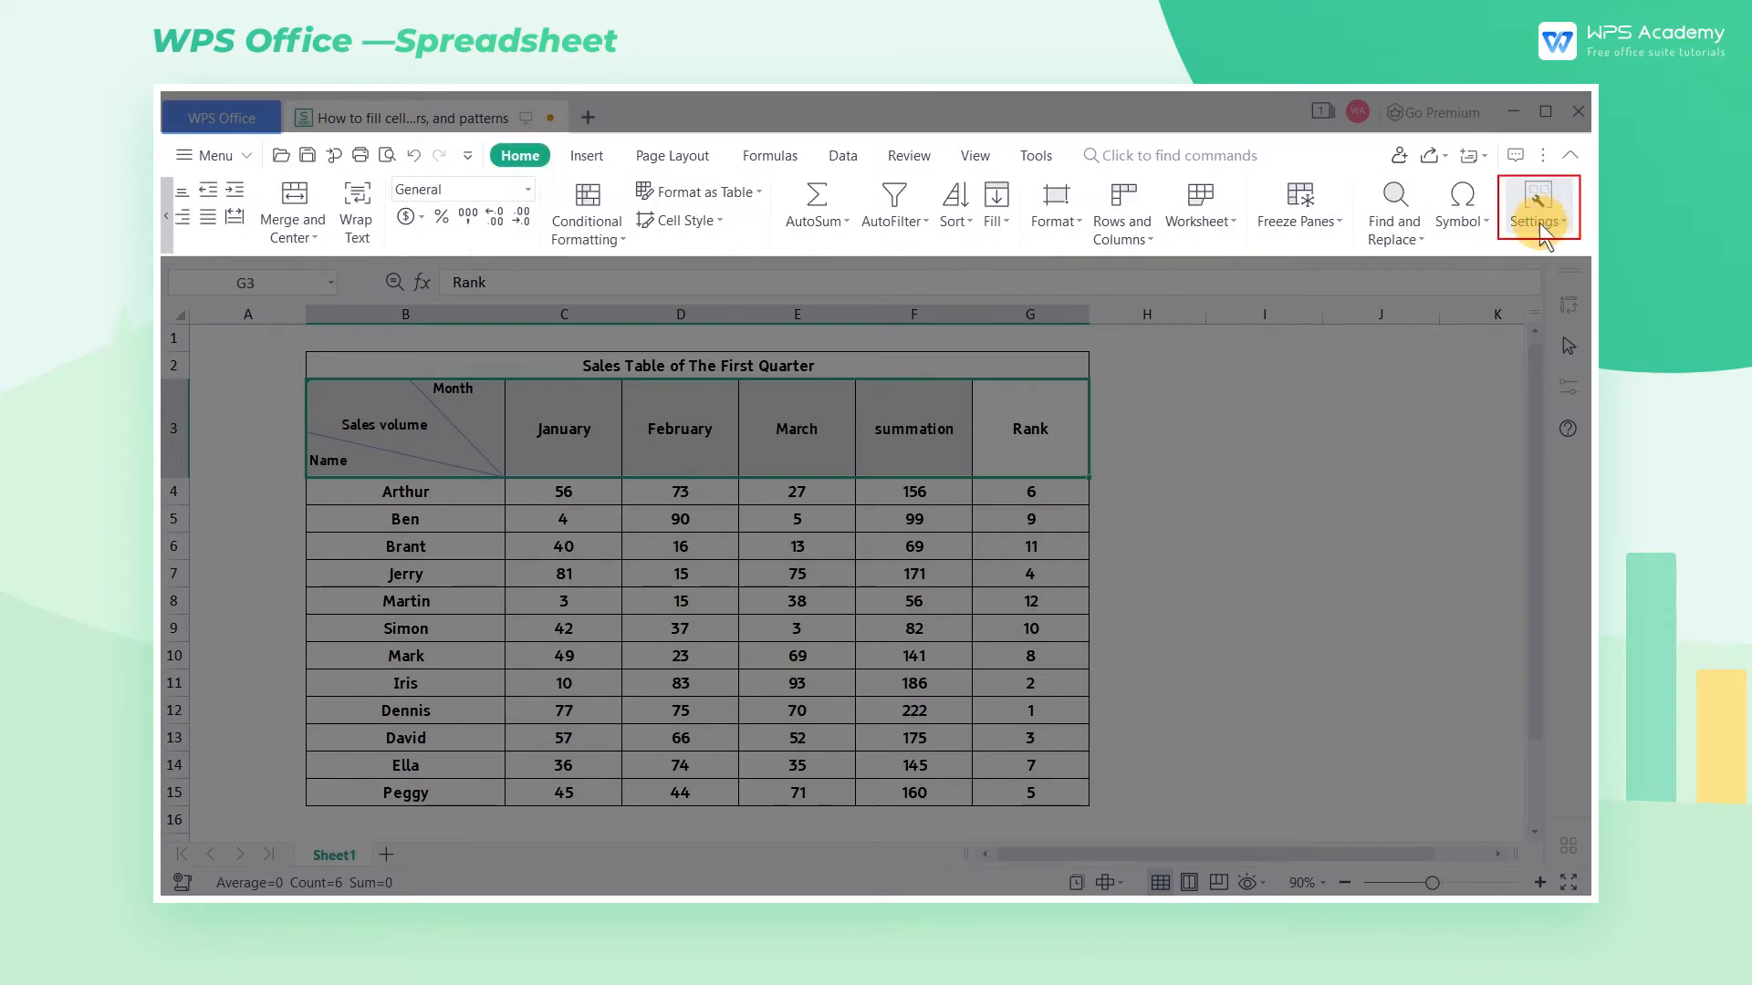
# Step: Open Format Cells for the header row and pick the pale green background swatch
pyautogui.click(1538, 208)
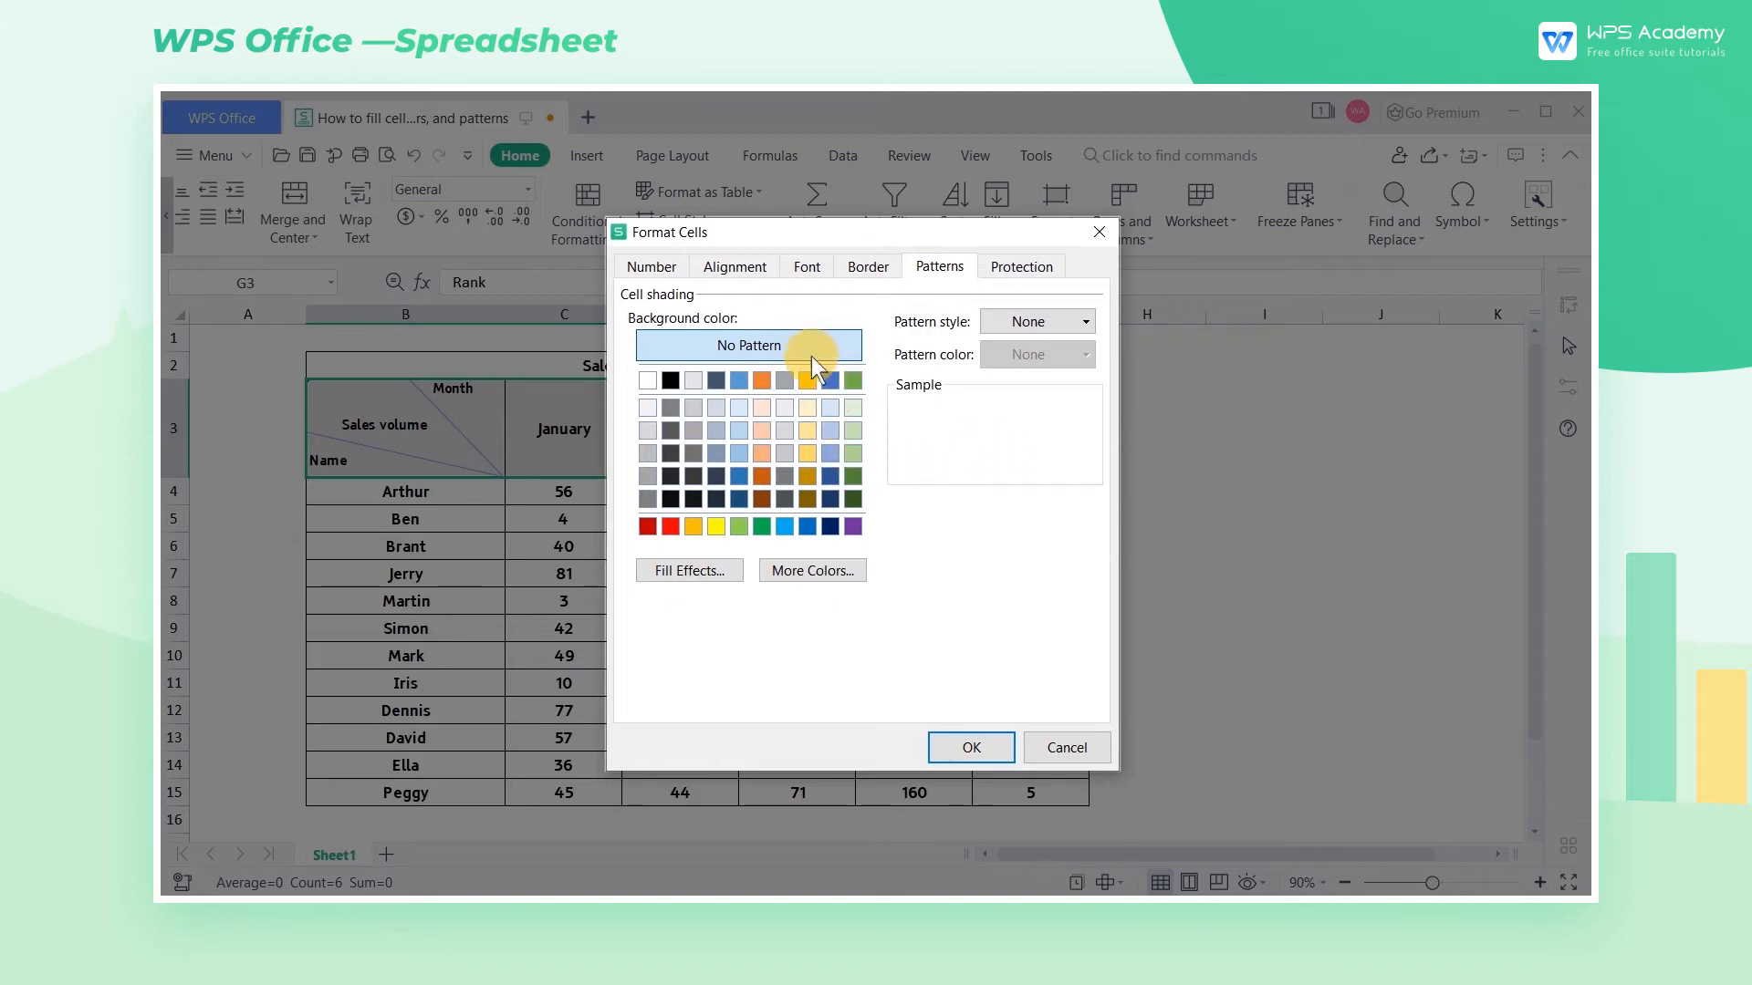
pyautogui.moveTo(837, 410)
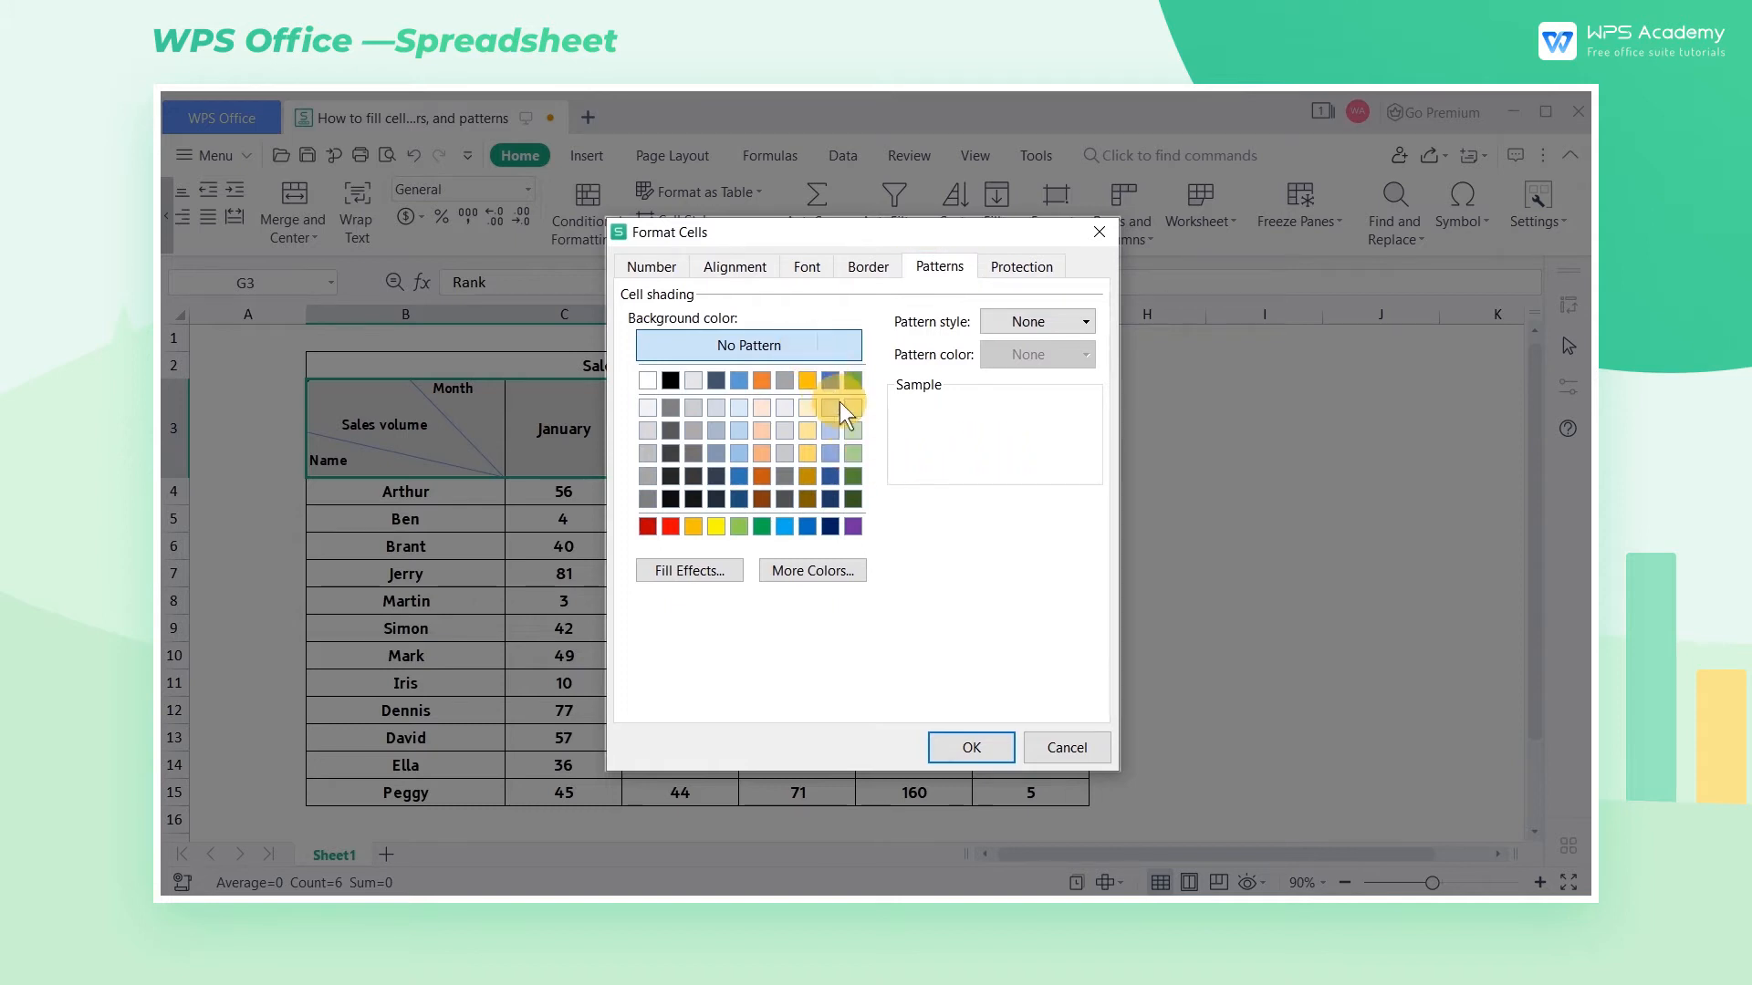
pyautogui.click(831, 405)
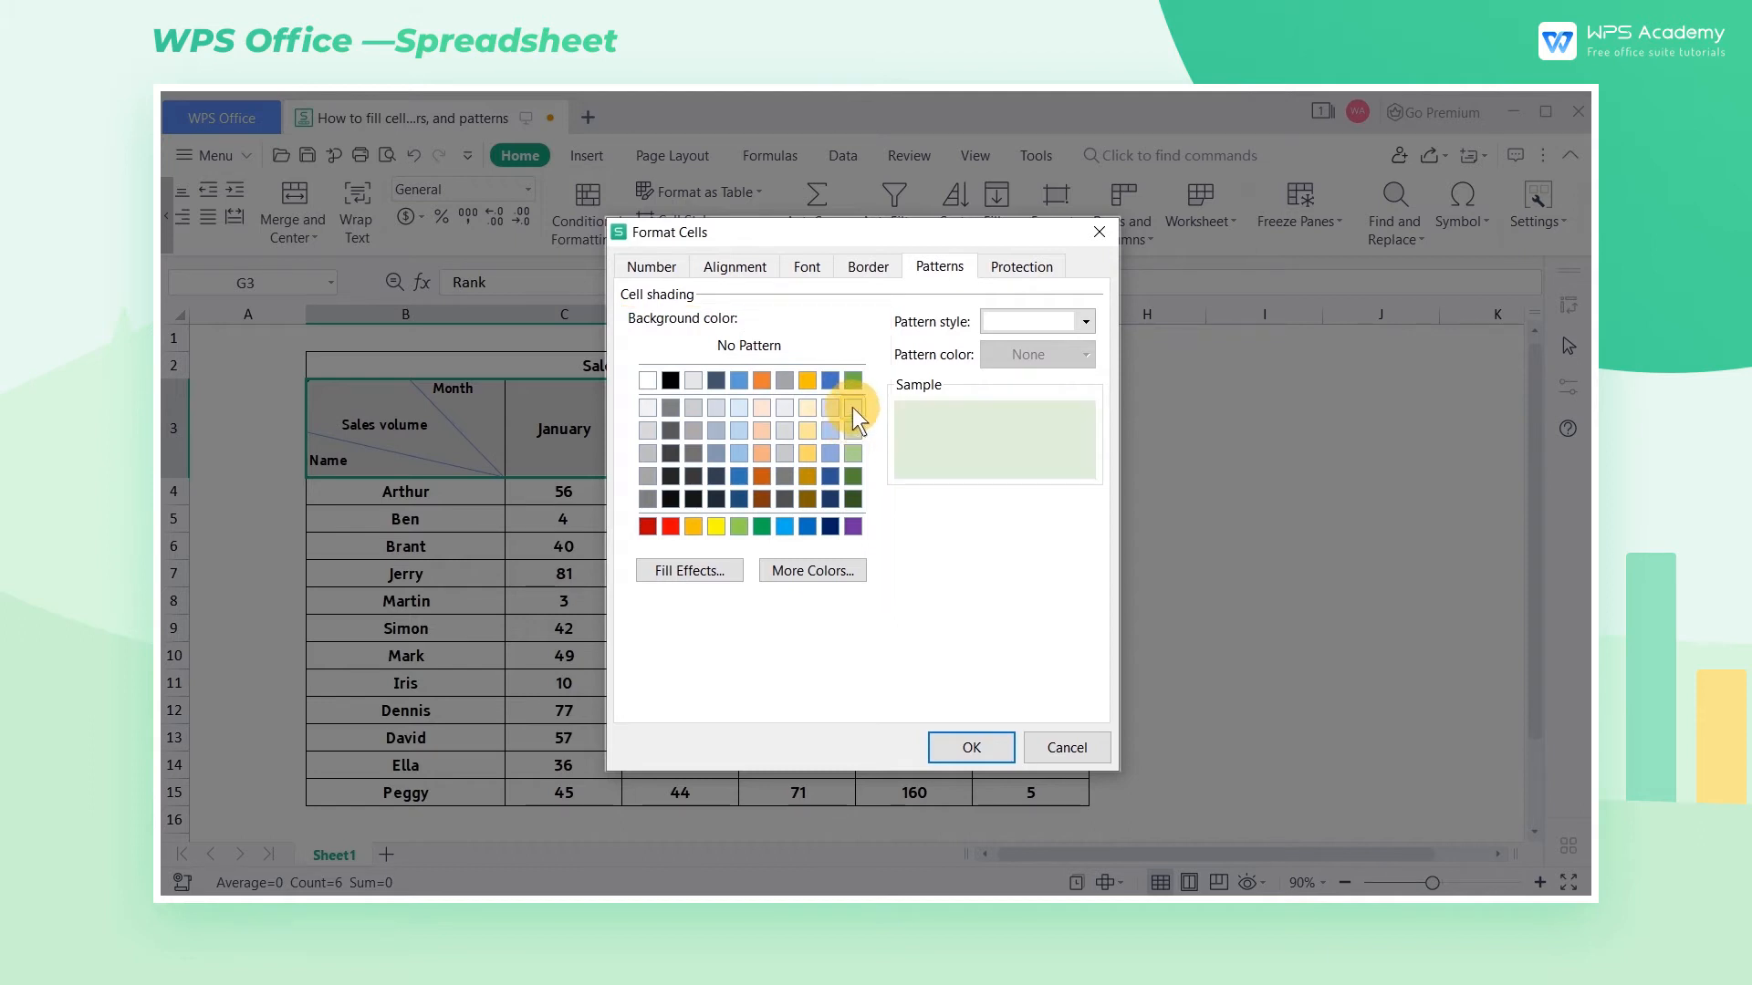
pyautogui.moveTo(813, 569)
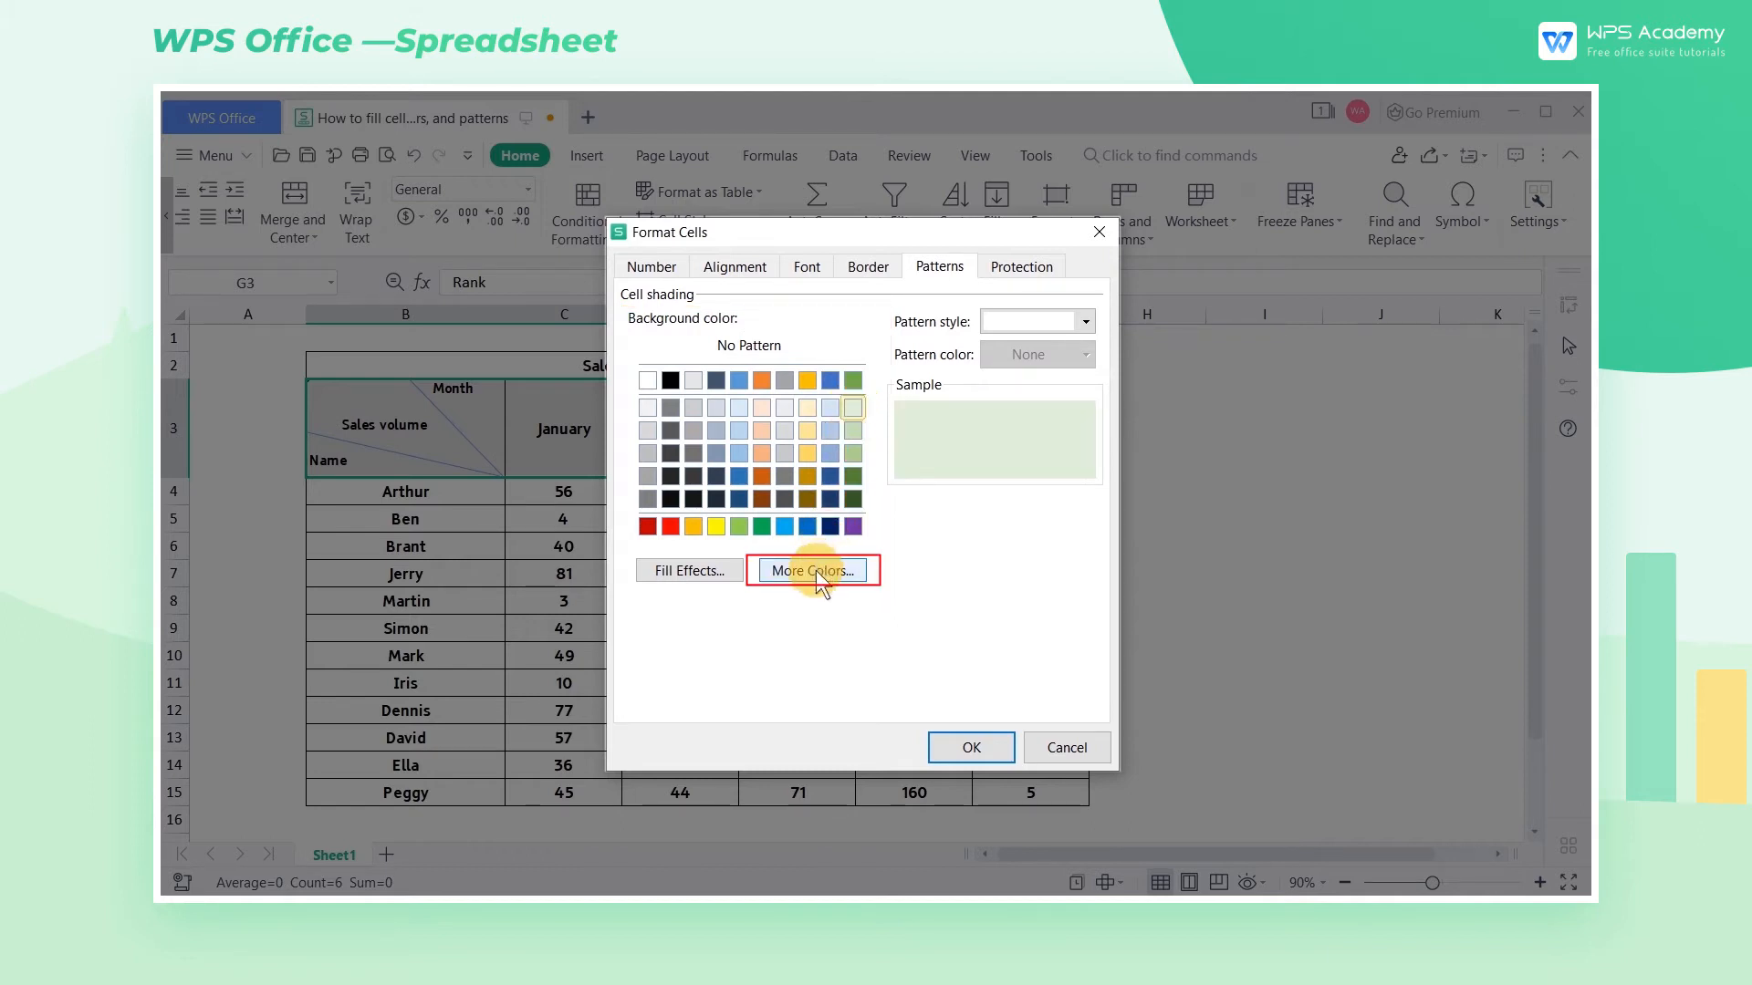
# Step: Confirm light green from the More Colors Standard palette and apply it to the header row
pyautogui.click(813, 569)
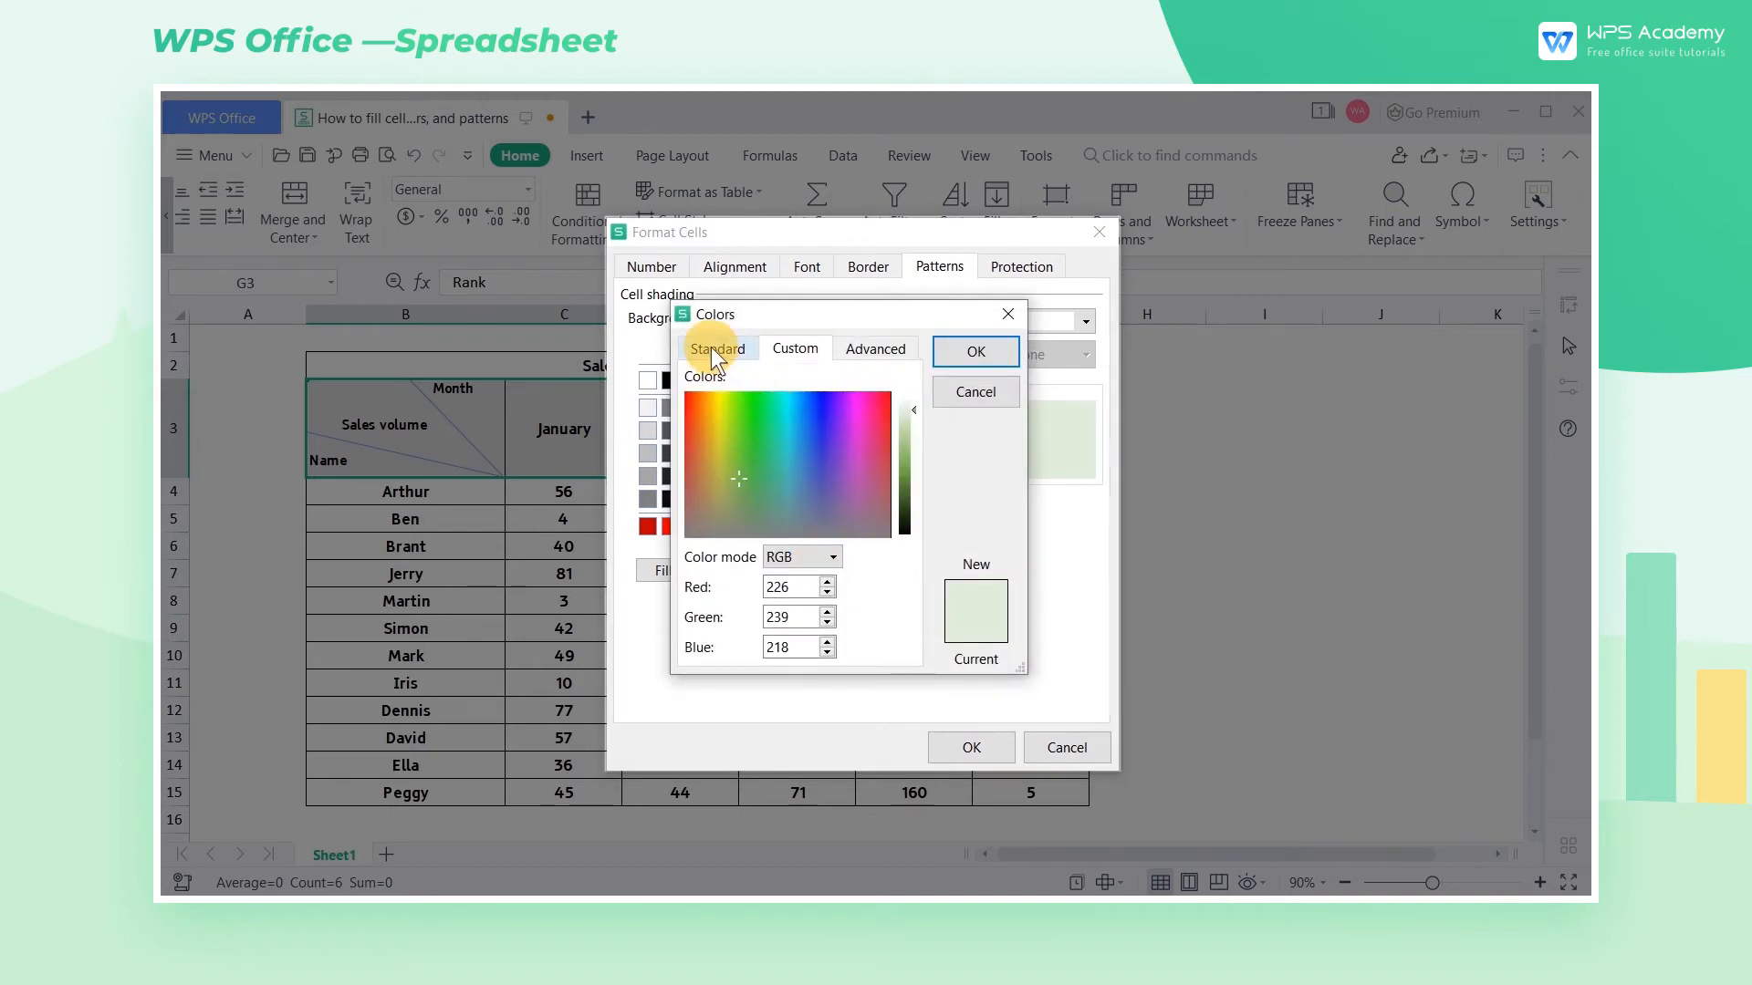
pyautogui.click(717, 349)
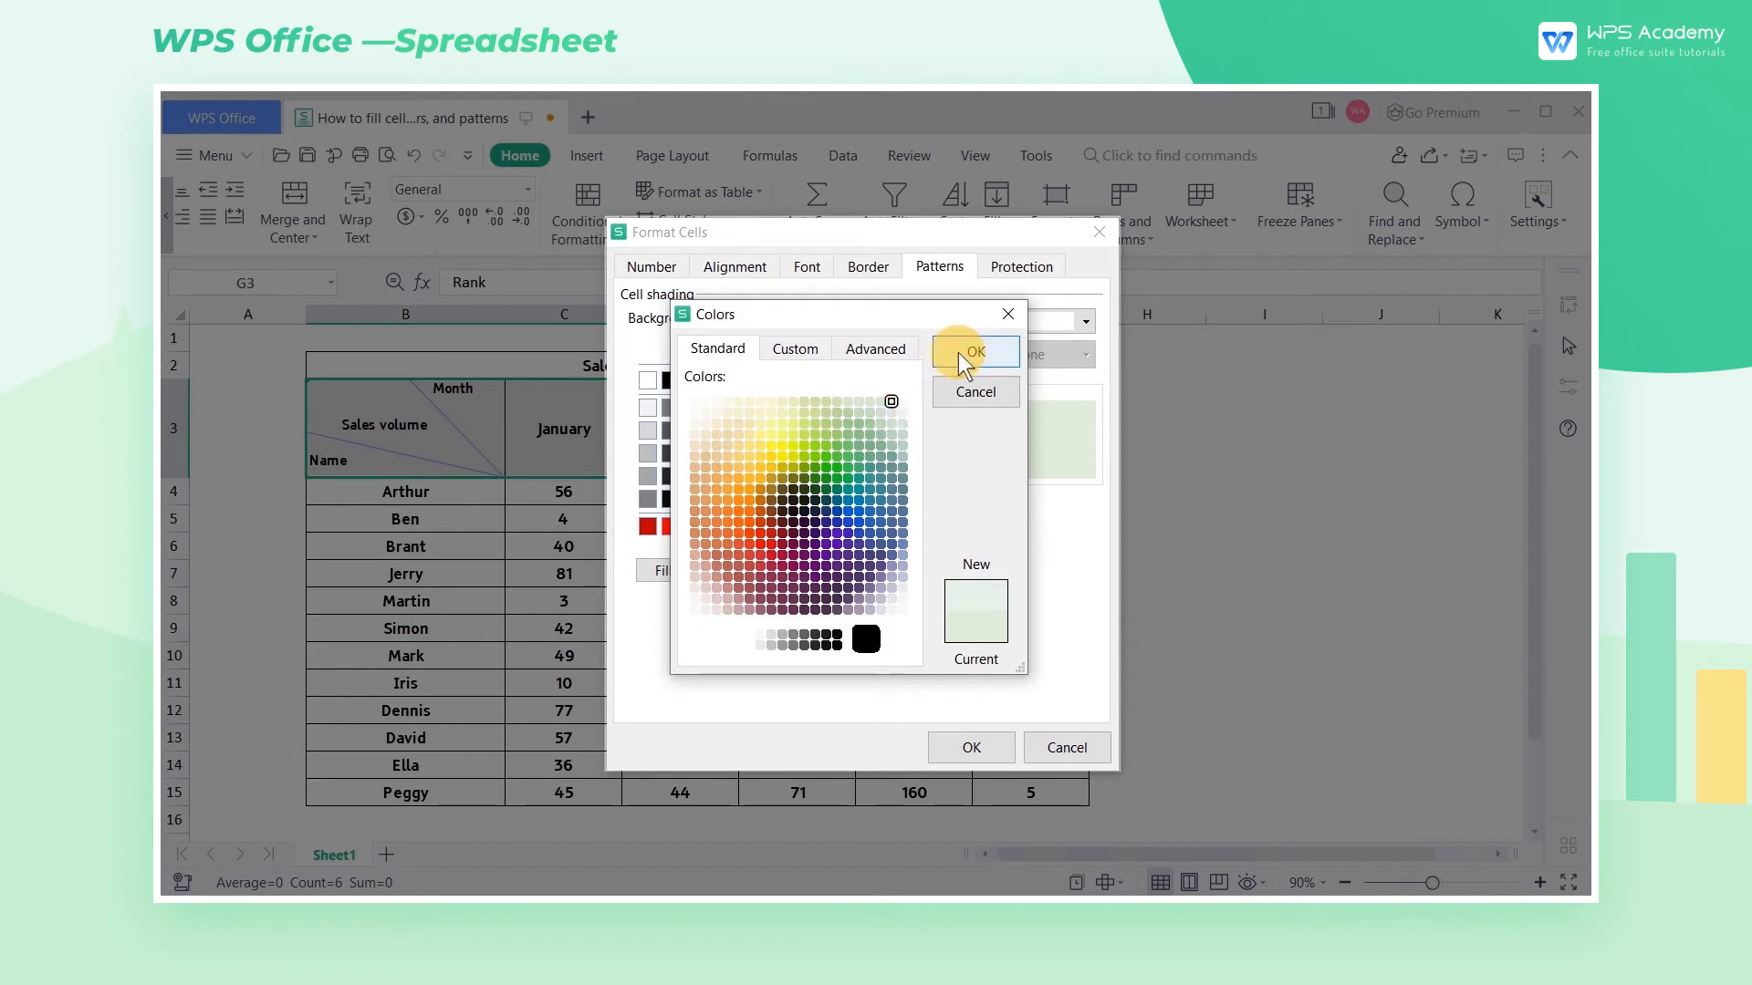
pyautogui.click(974, 352)
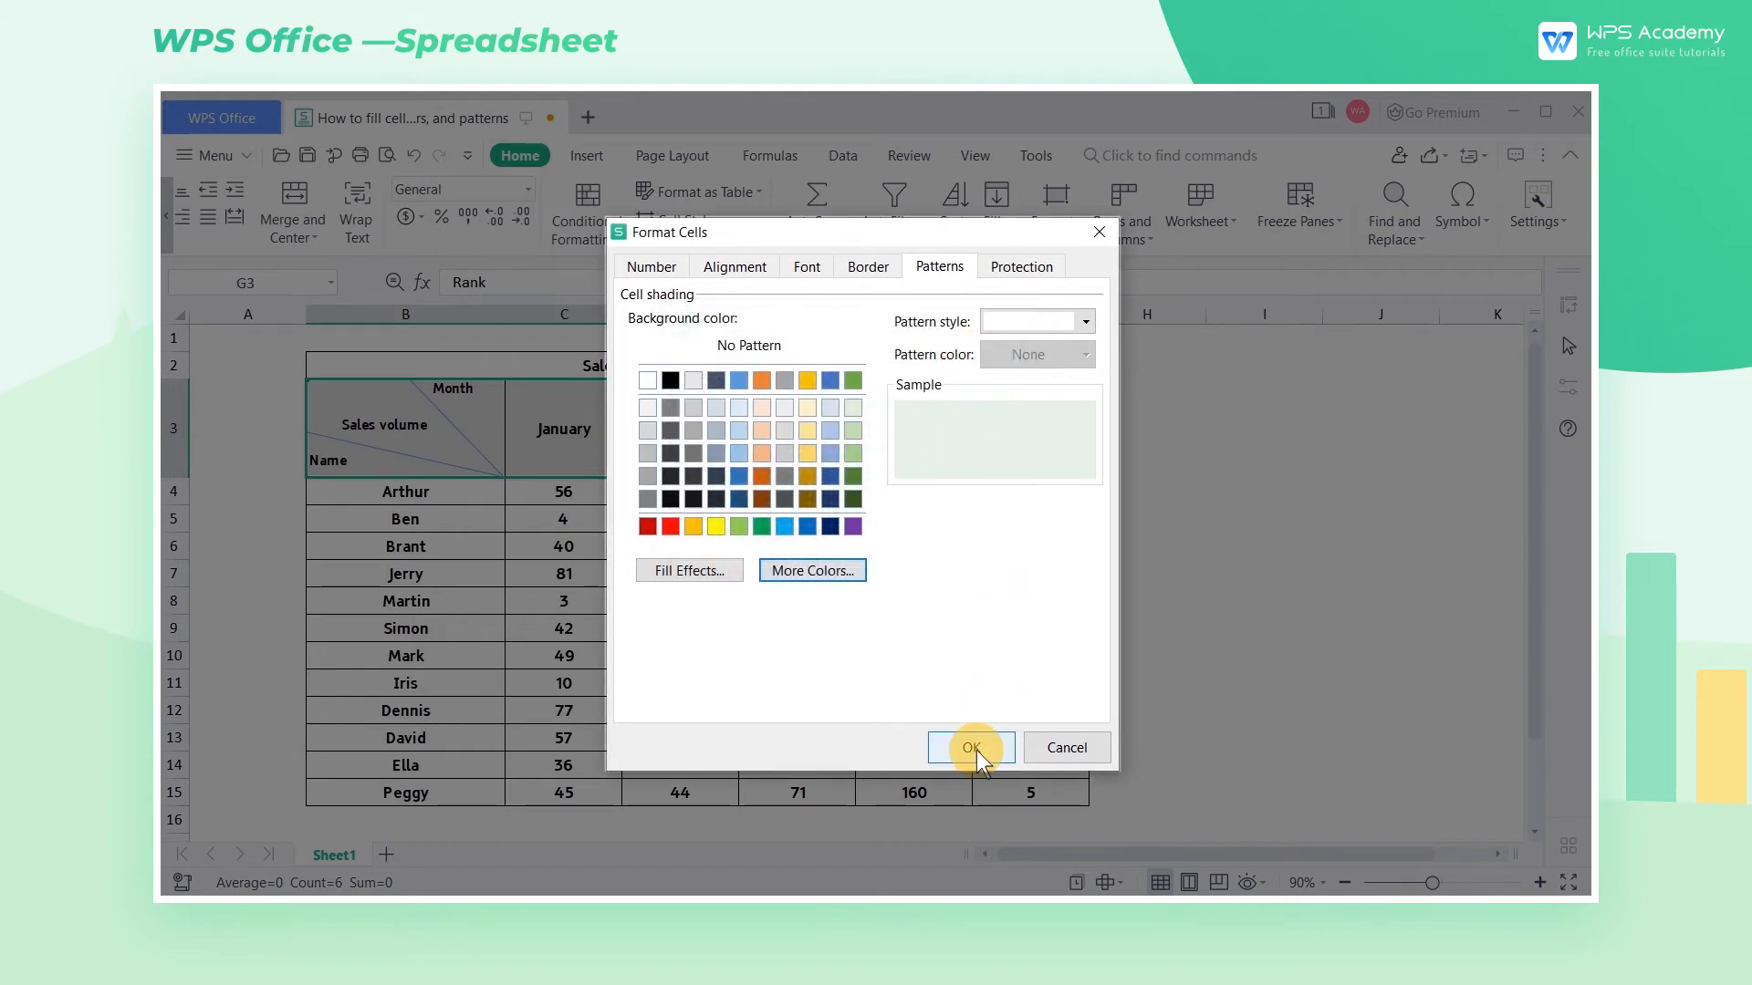
pyautogui.click(969, 747)
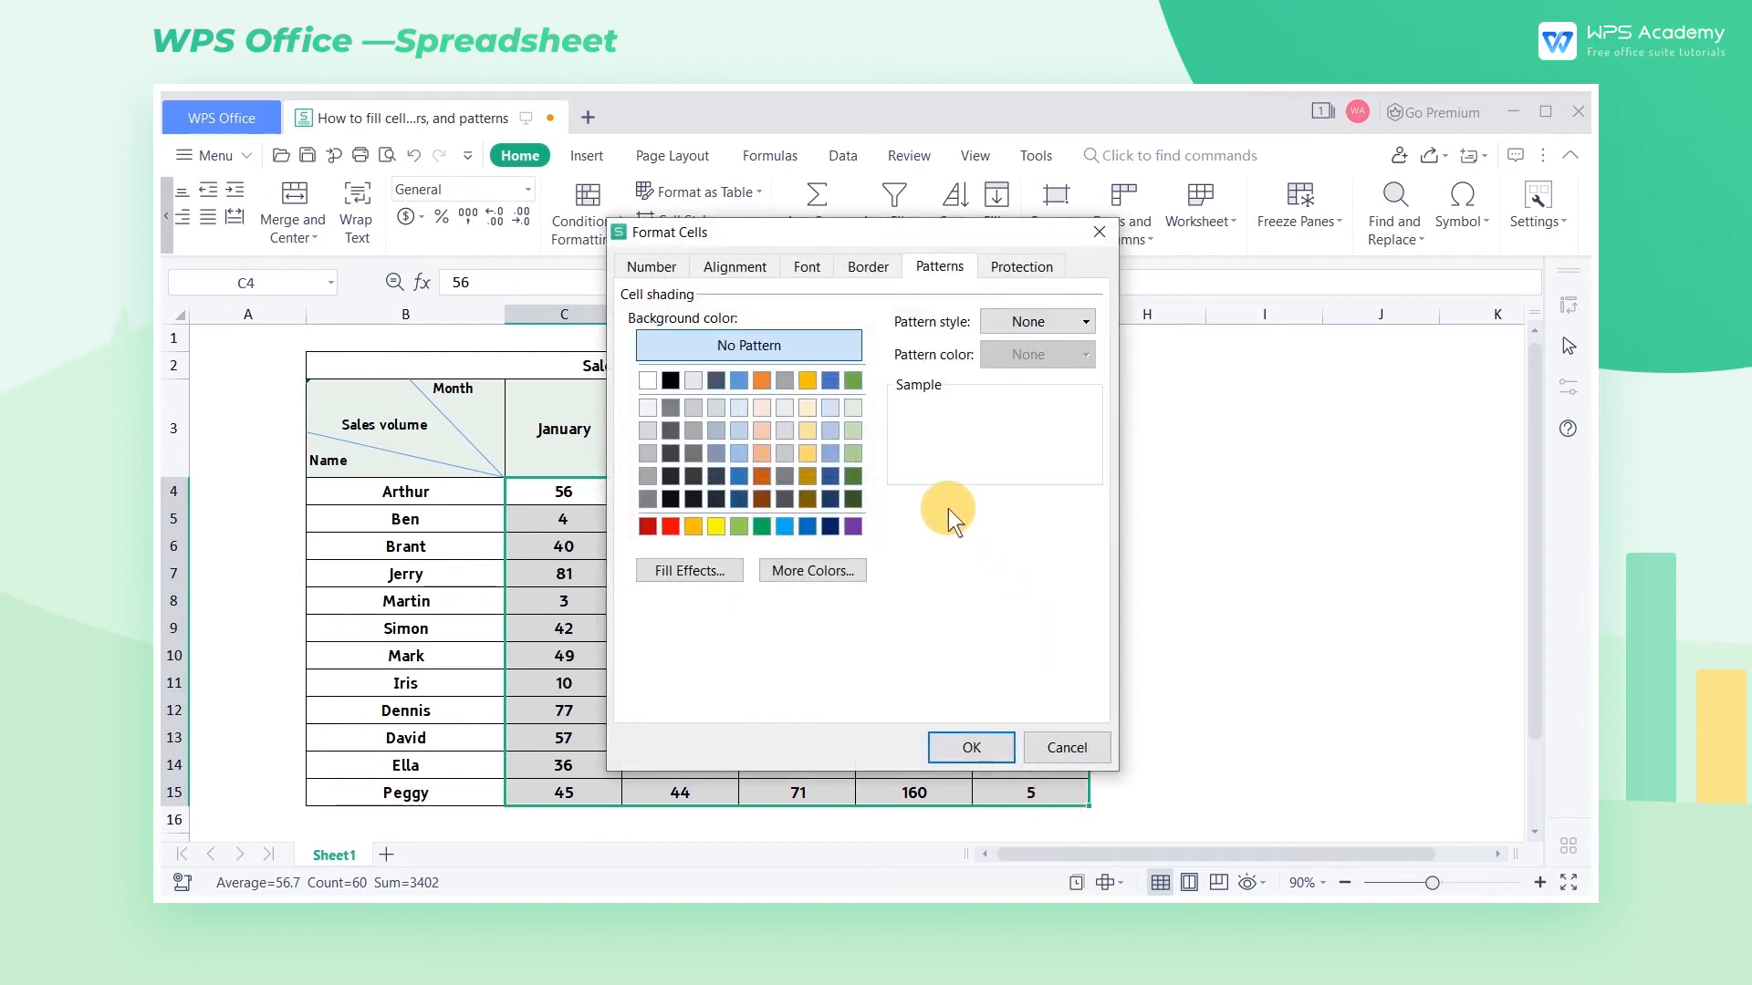
# Step: Open Fill Effects for the sales figure cells C4:G15
pyautogui.click(690, 569)
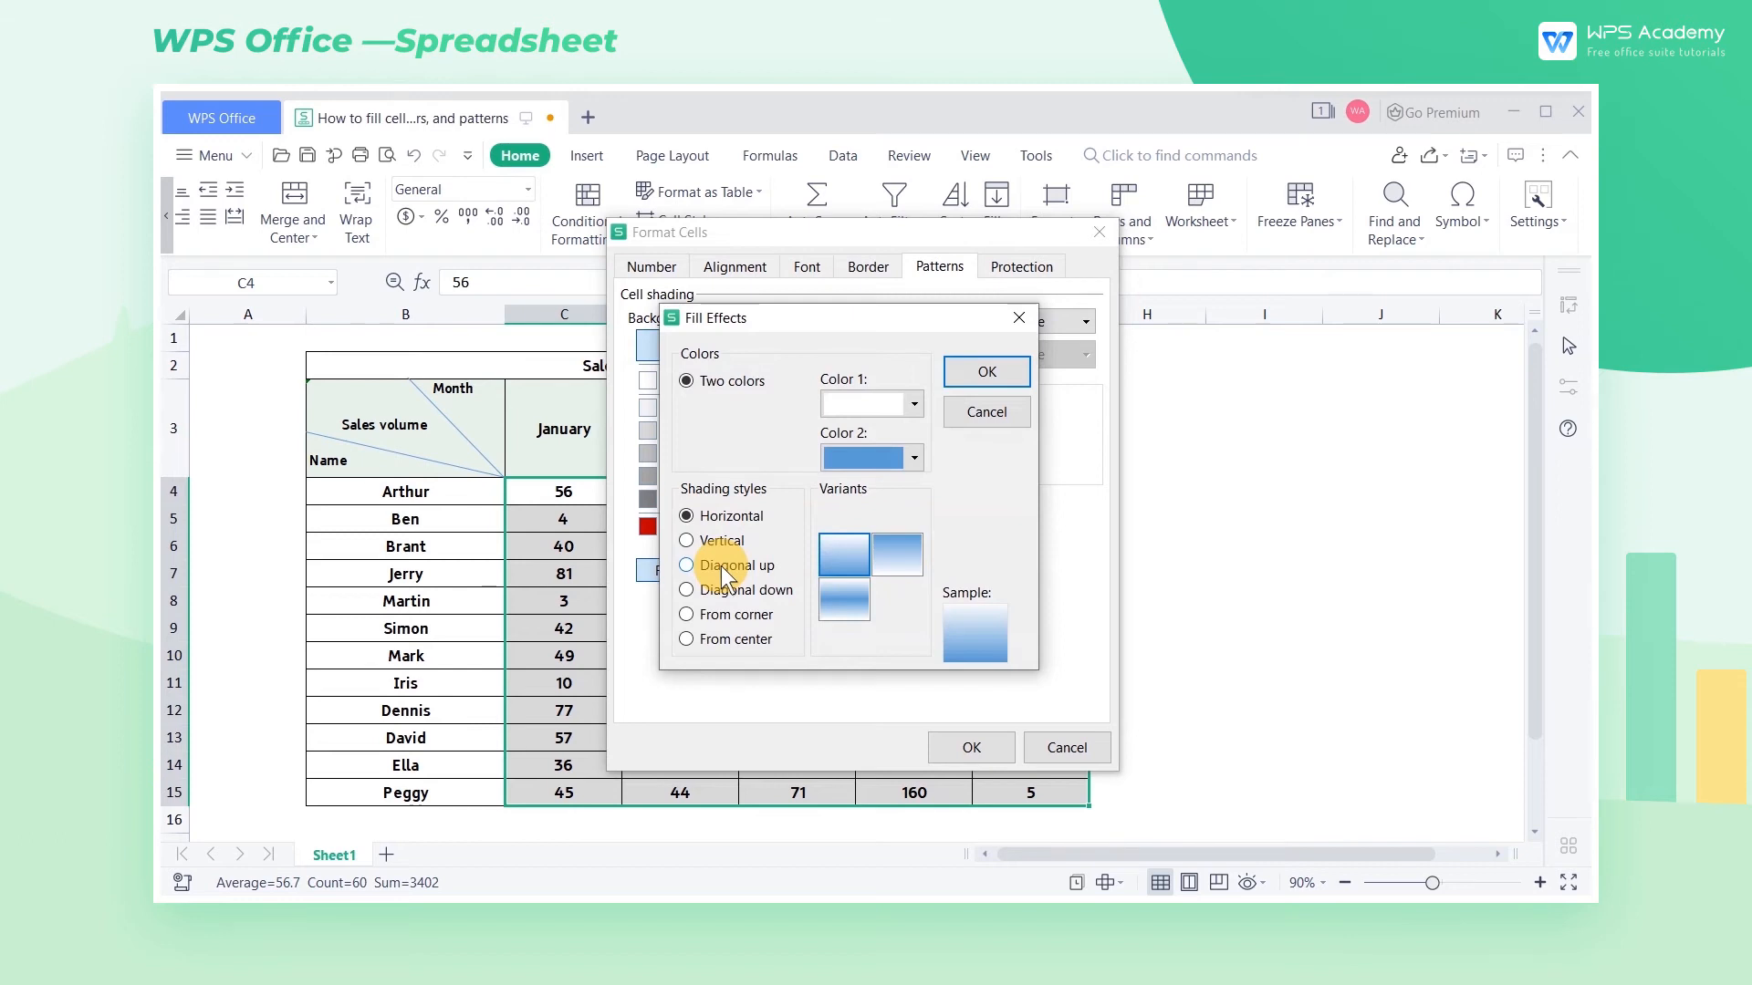
# Step: Set a light cyan Color 1 with From center shading and confirm the gradient
pyautogui.click(914, 403)
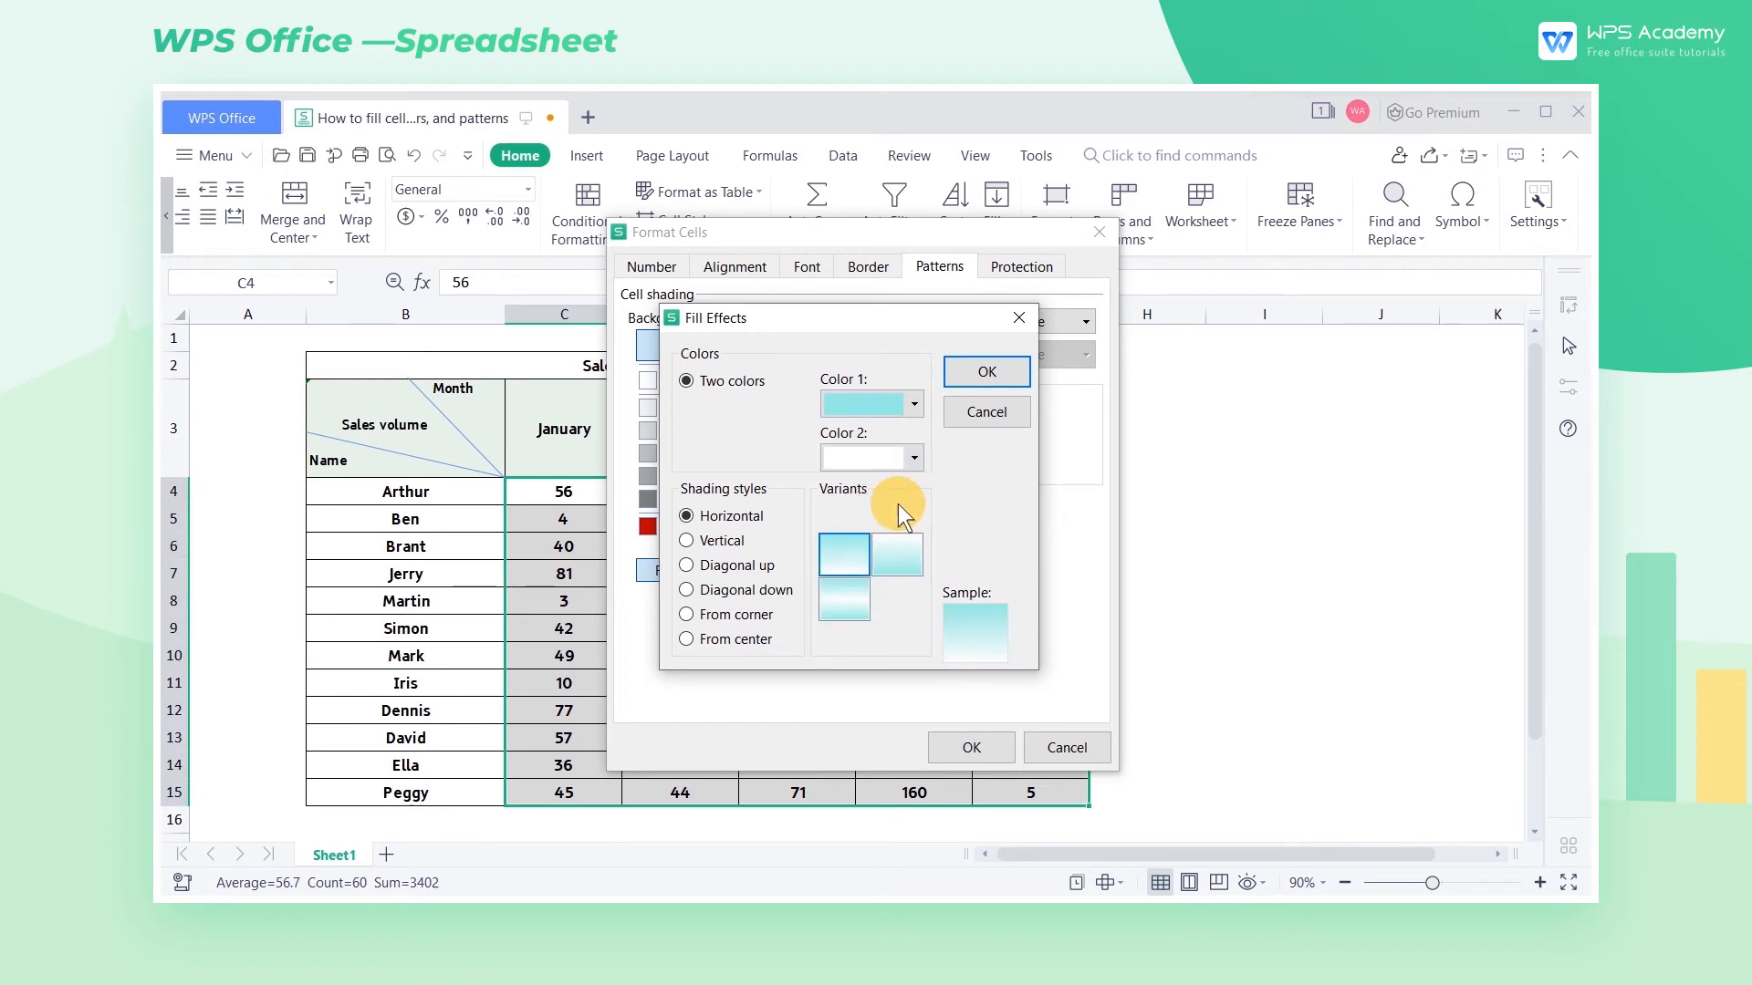
pyautogui.click(686, 539)
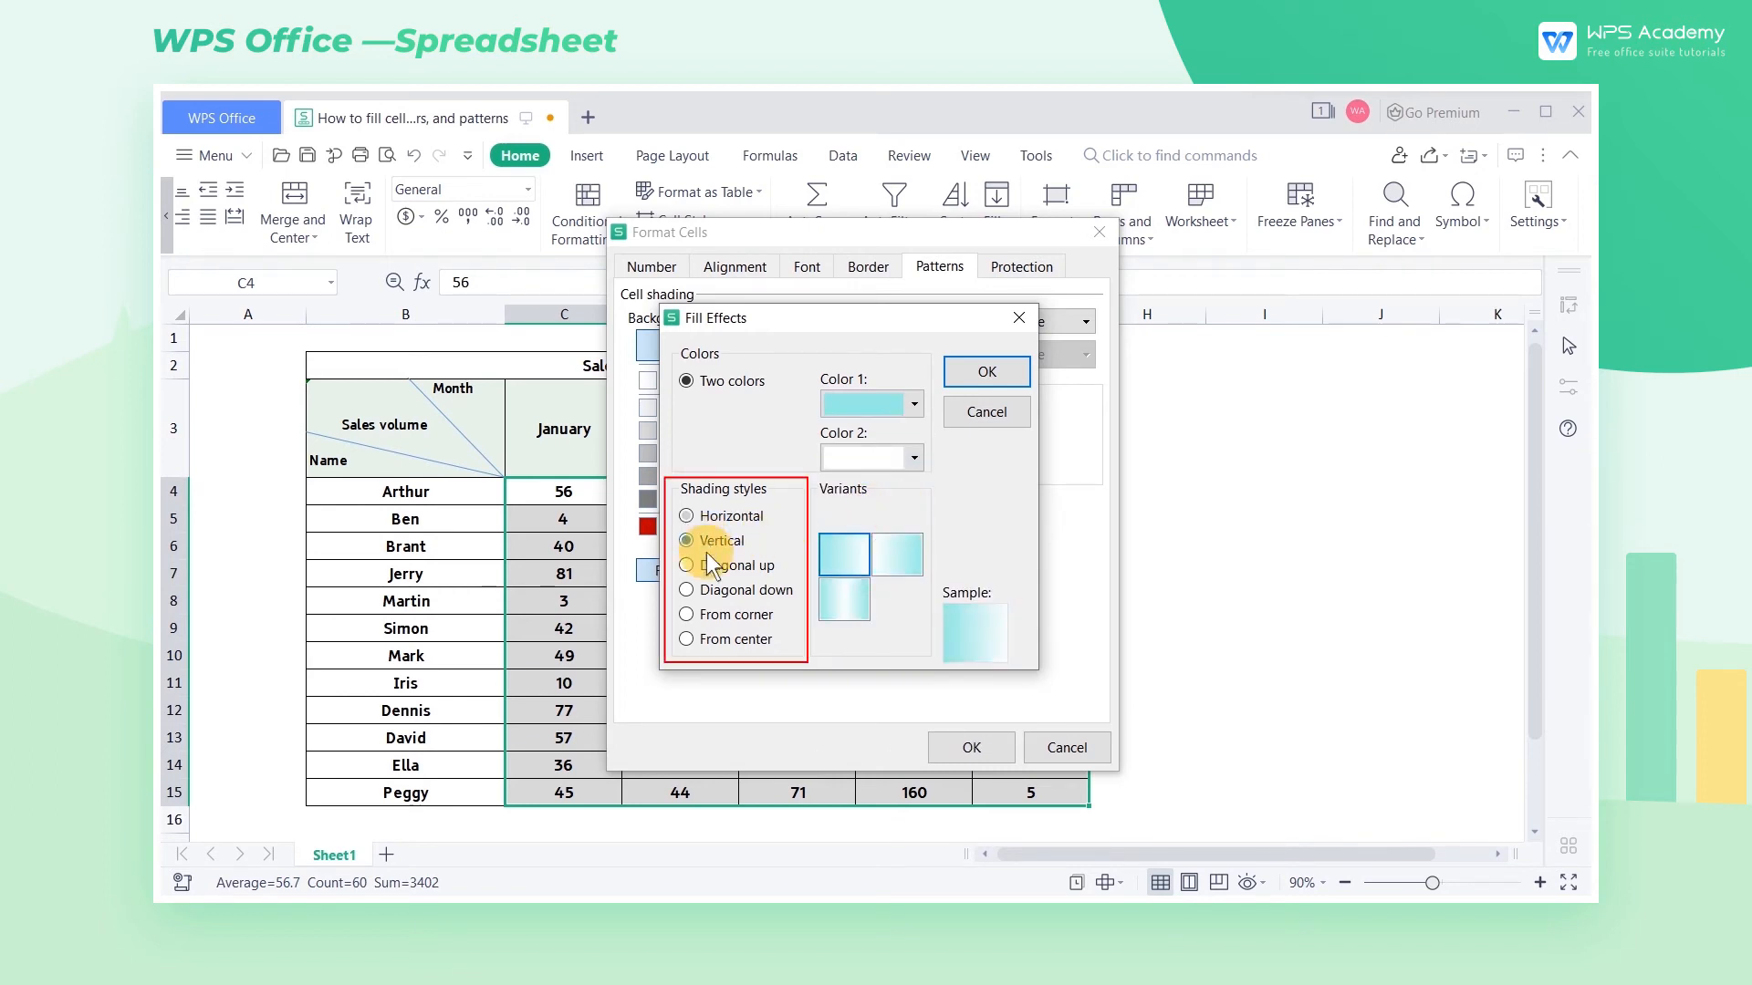
pyautogui.click(686, 639)
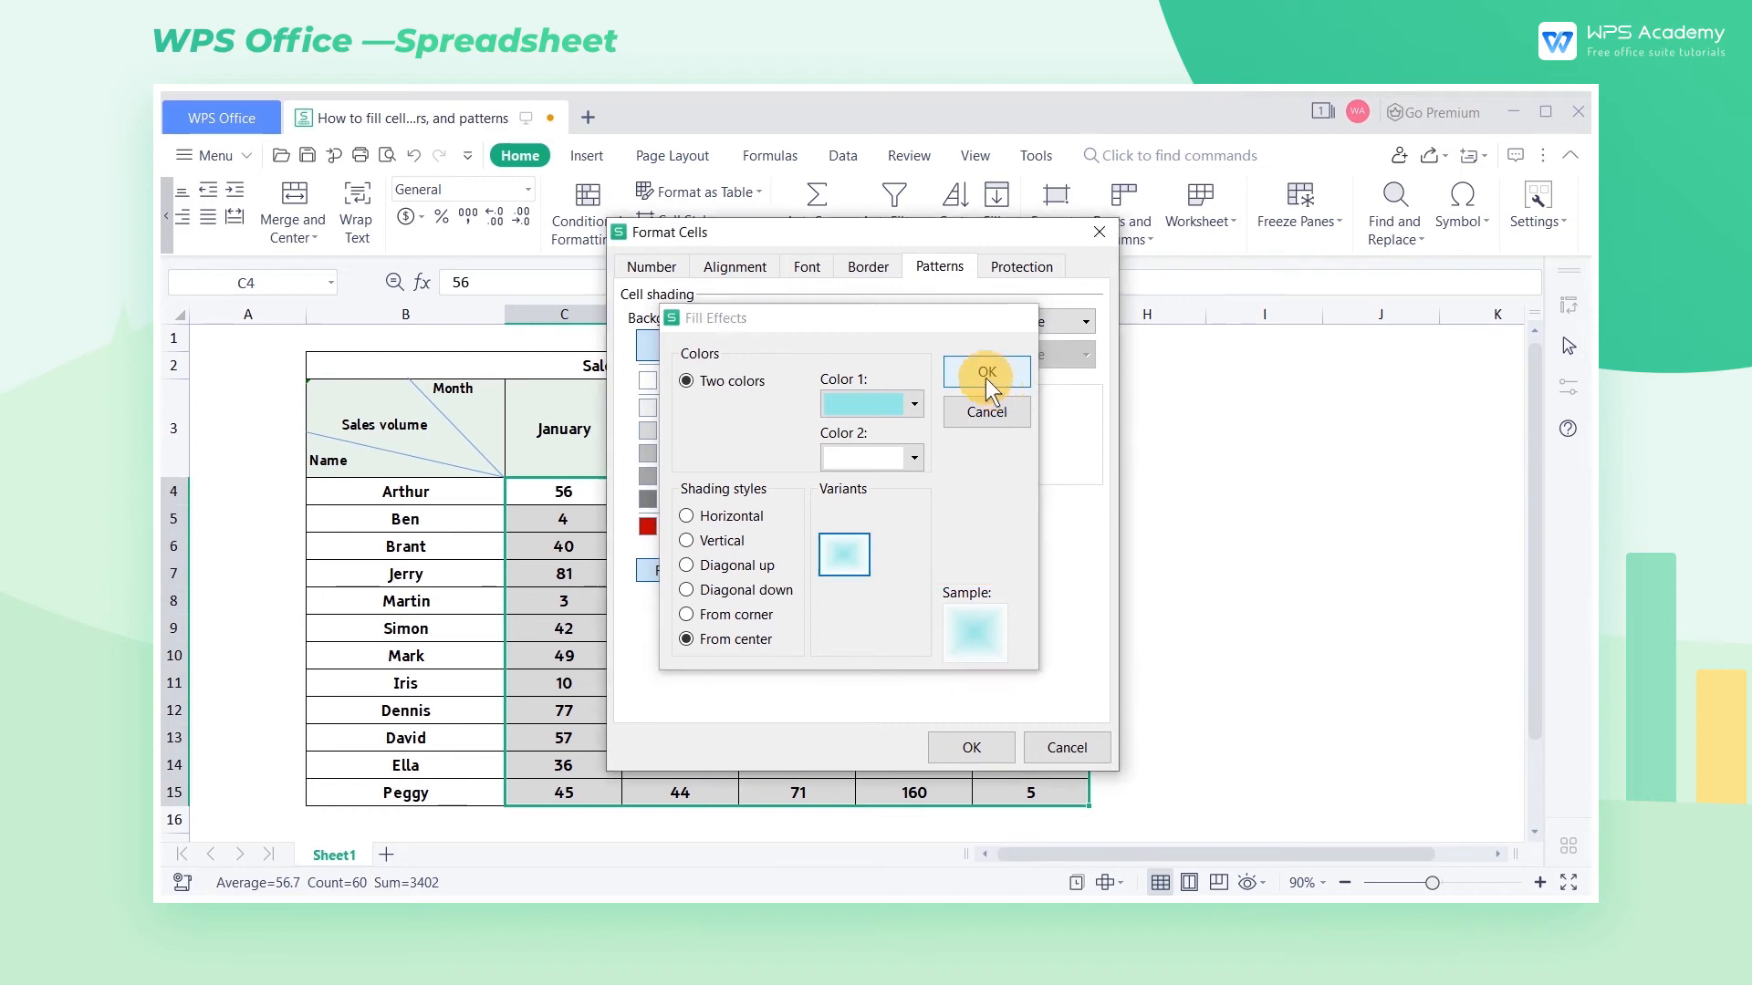
pyautogui.click(985, 371)
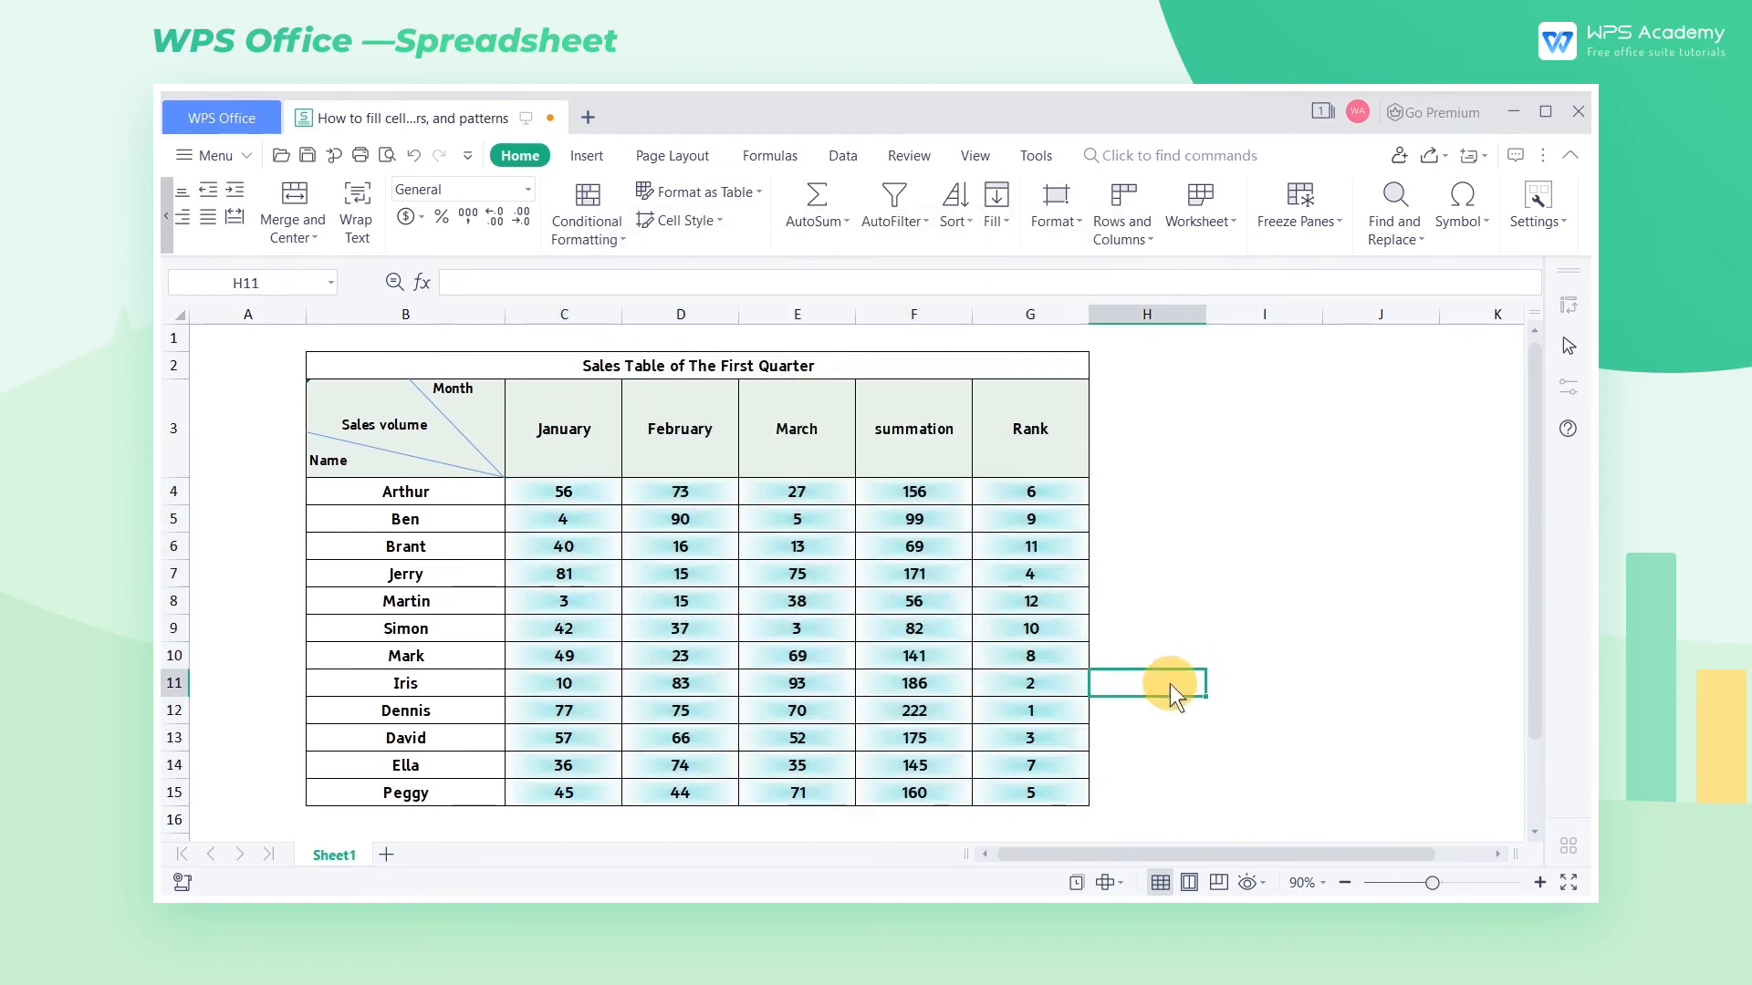
# Step: Select name cells B4:B15 and open Format Cells with Ctrl+1
pyautogui.click(404, 492)
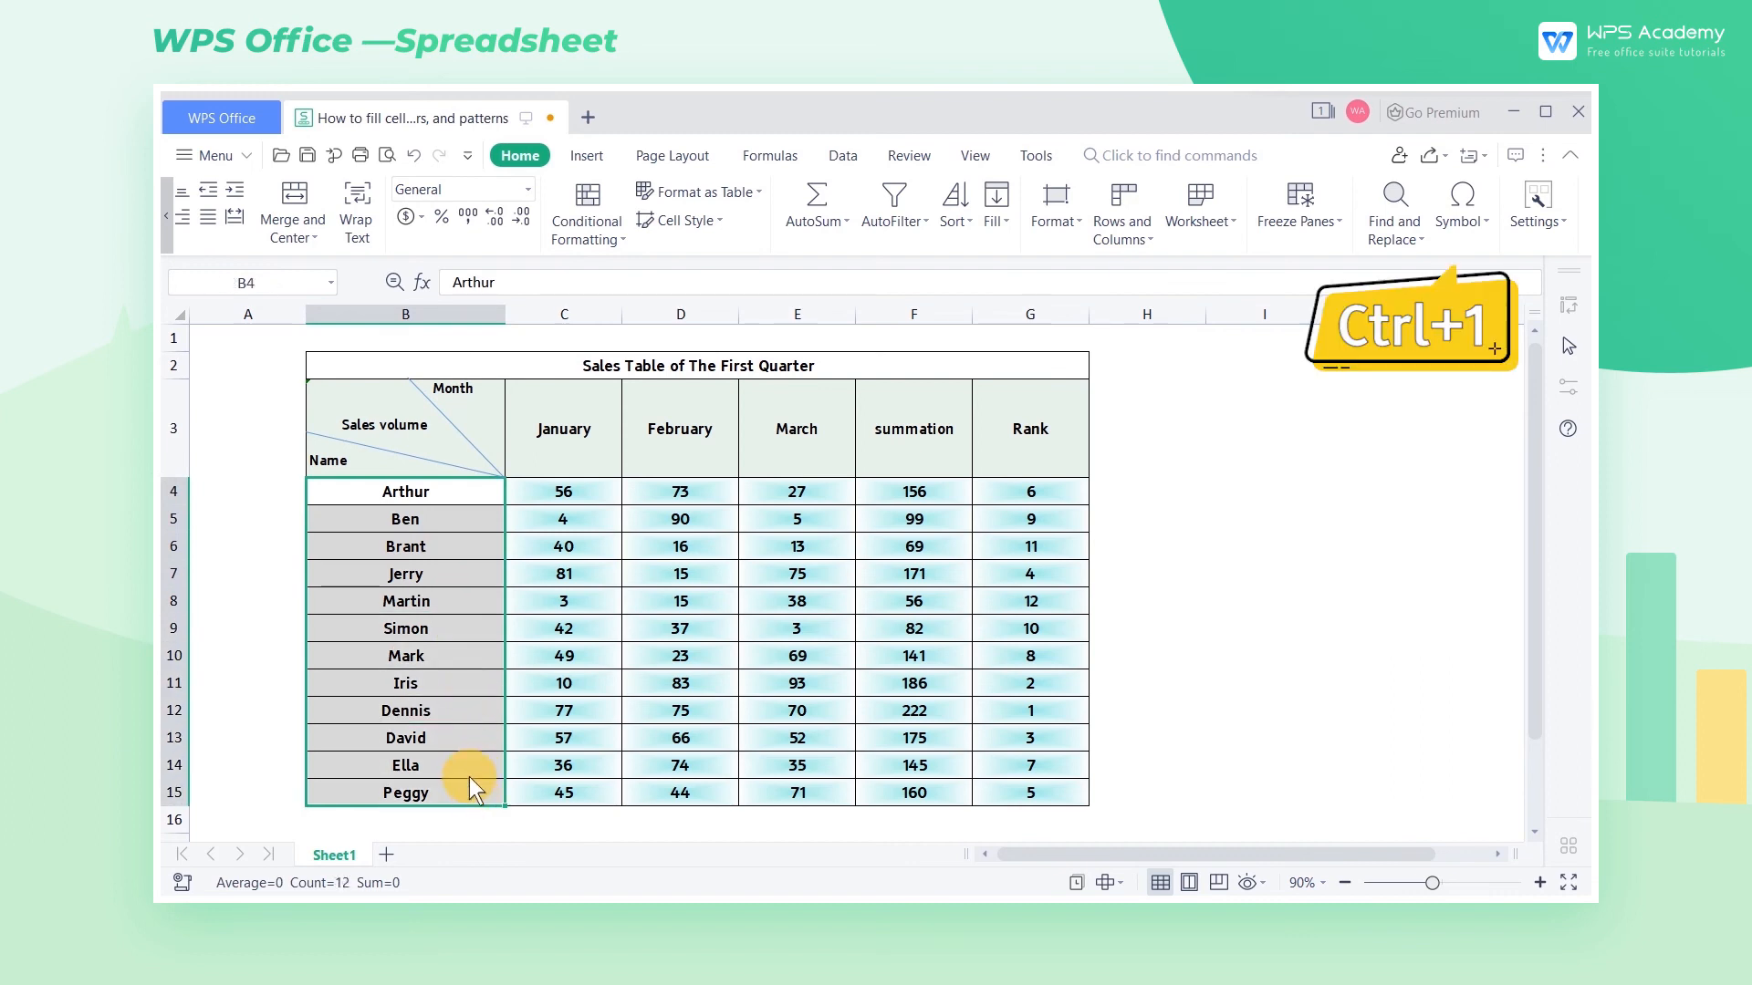
pyautogui.press('ctrl+1')
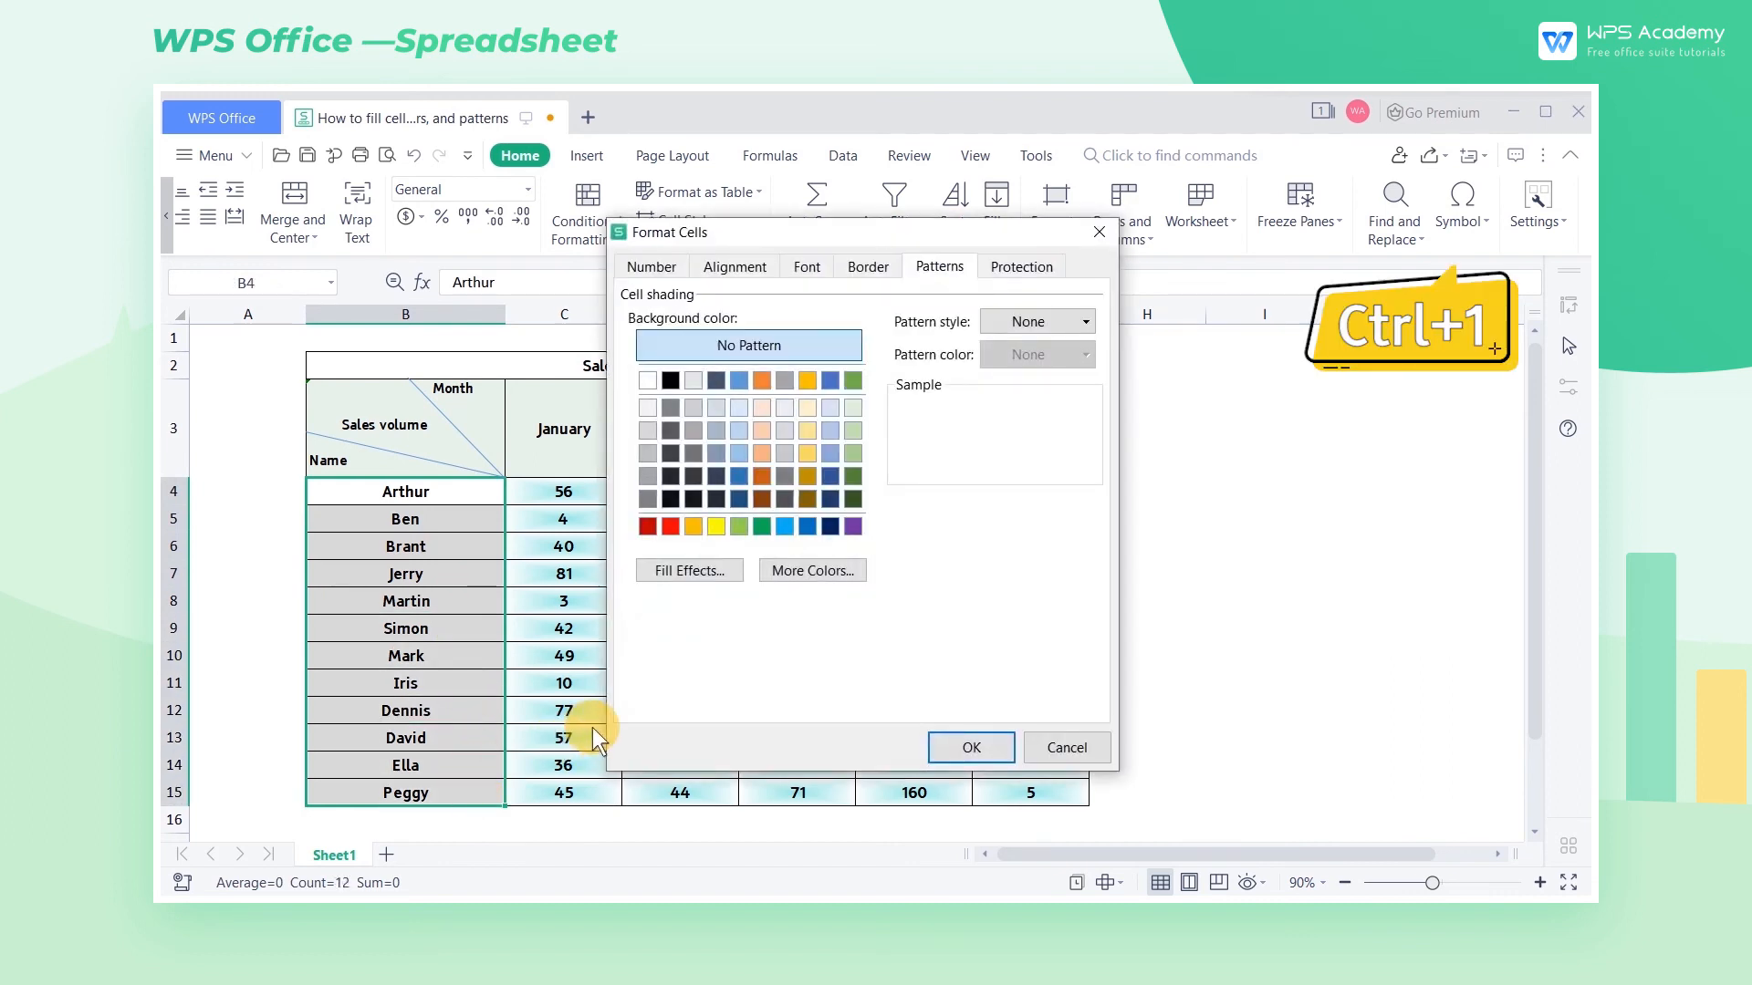
pyautogui.moveTo(750, 659)
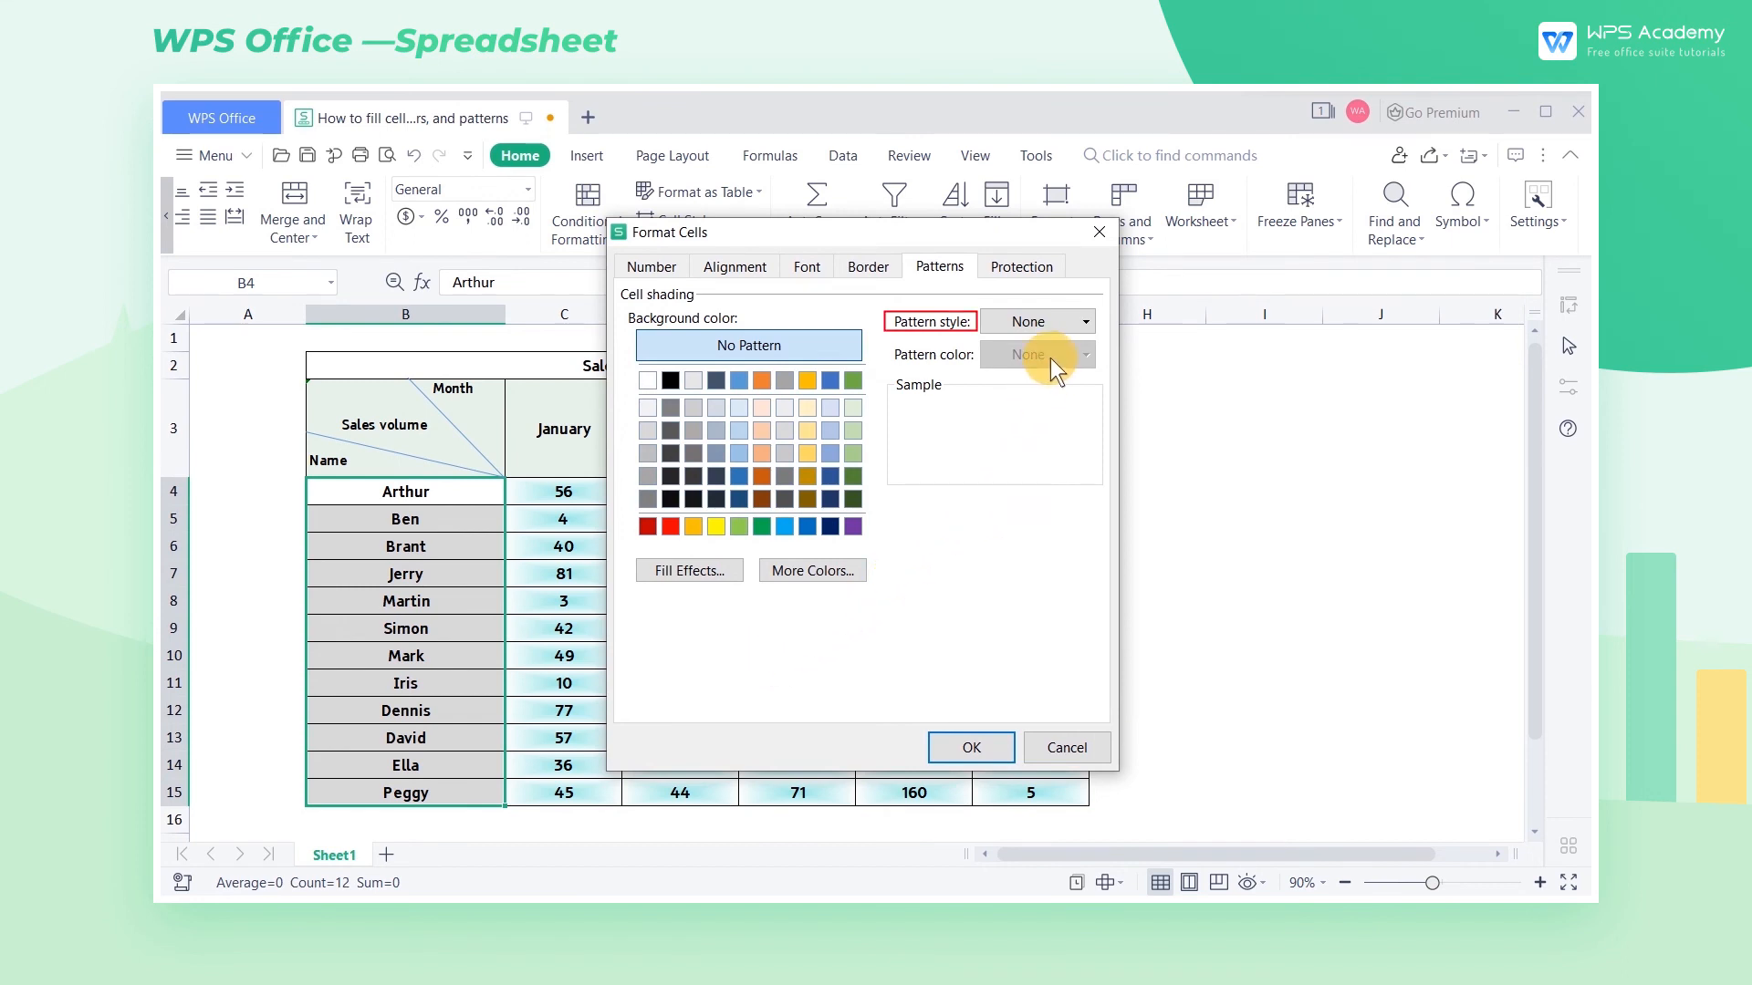
# Step: Give B4:B15 a fine dotted pattern, then deselect to inspect all fills
pyautogui.click(1081, 322)
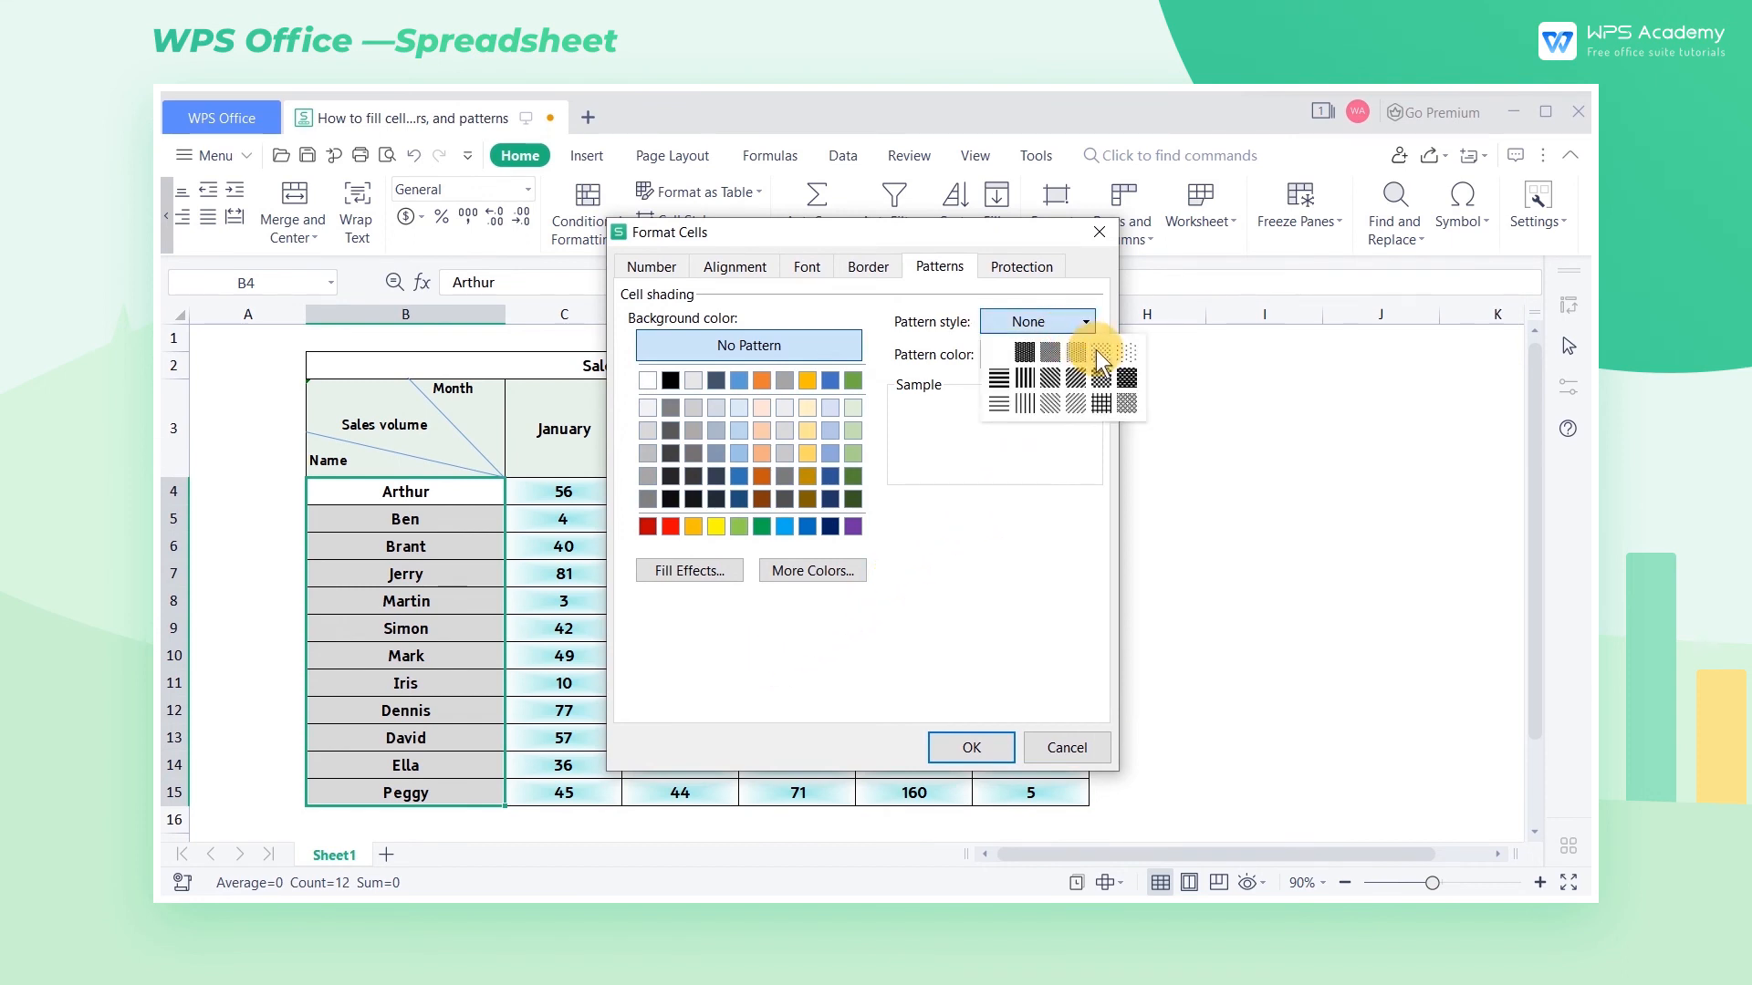
pyautogui.click(1080, 354)
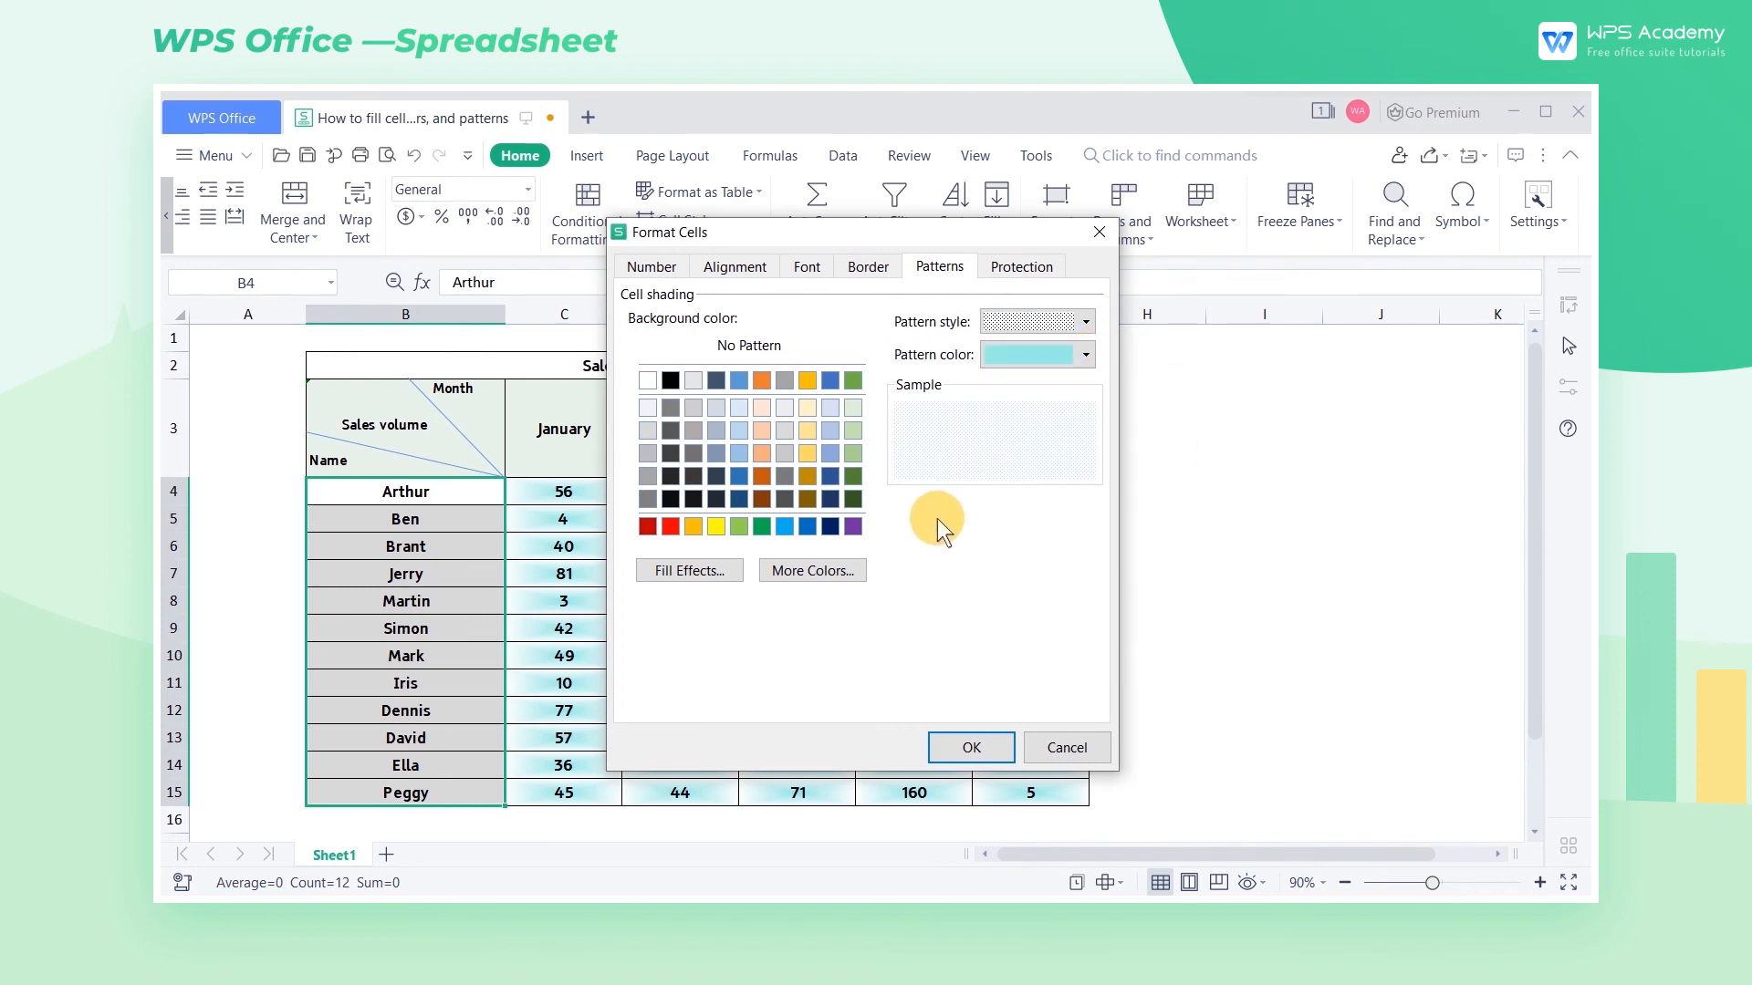
pyautogui.moveTo(930, 526)
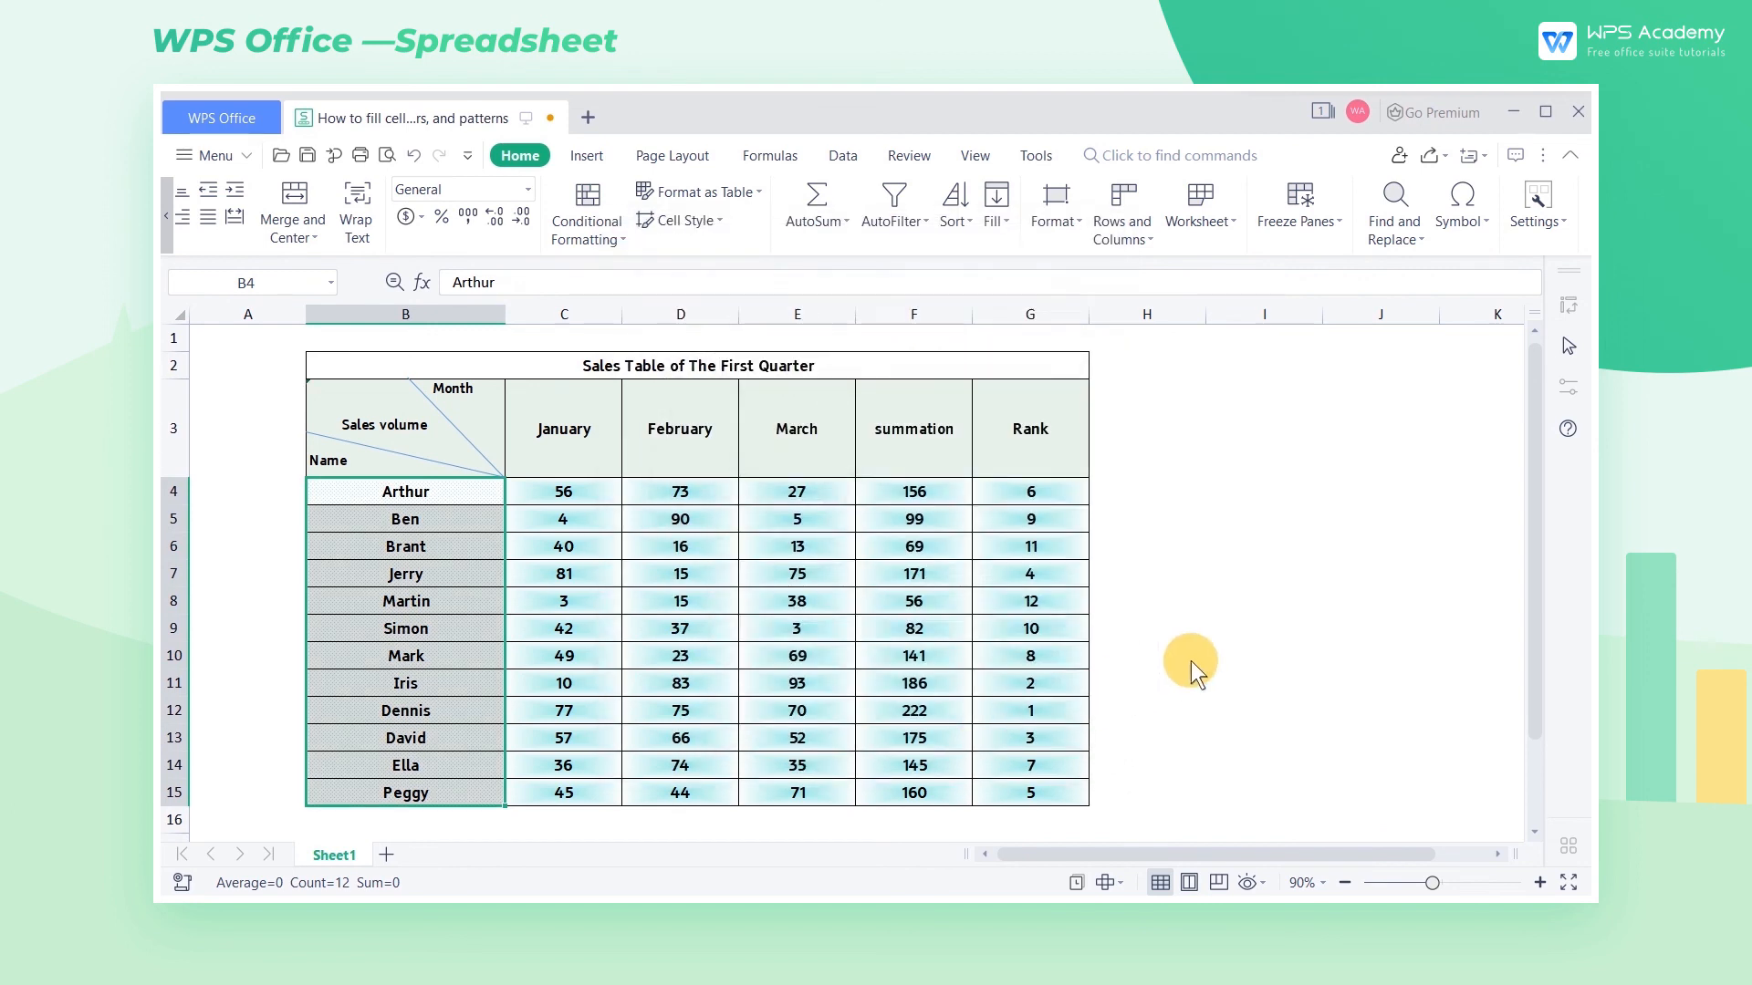
pyautogui.click(1263, 656)
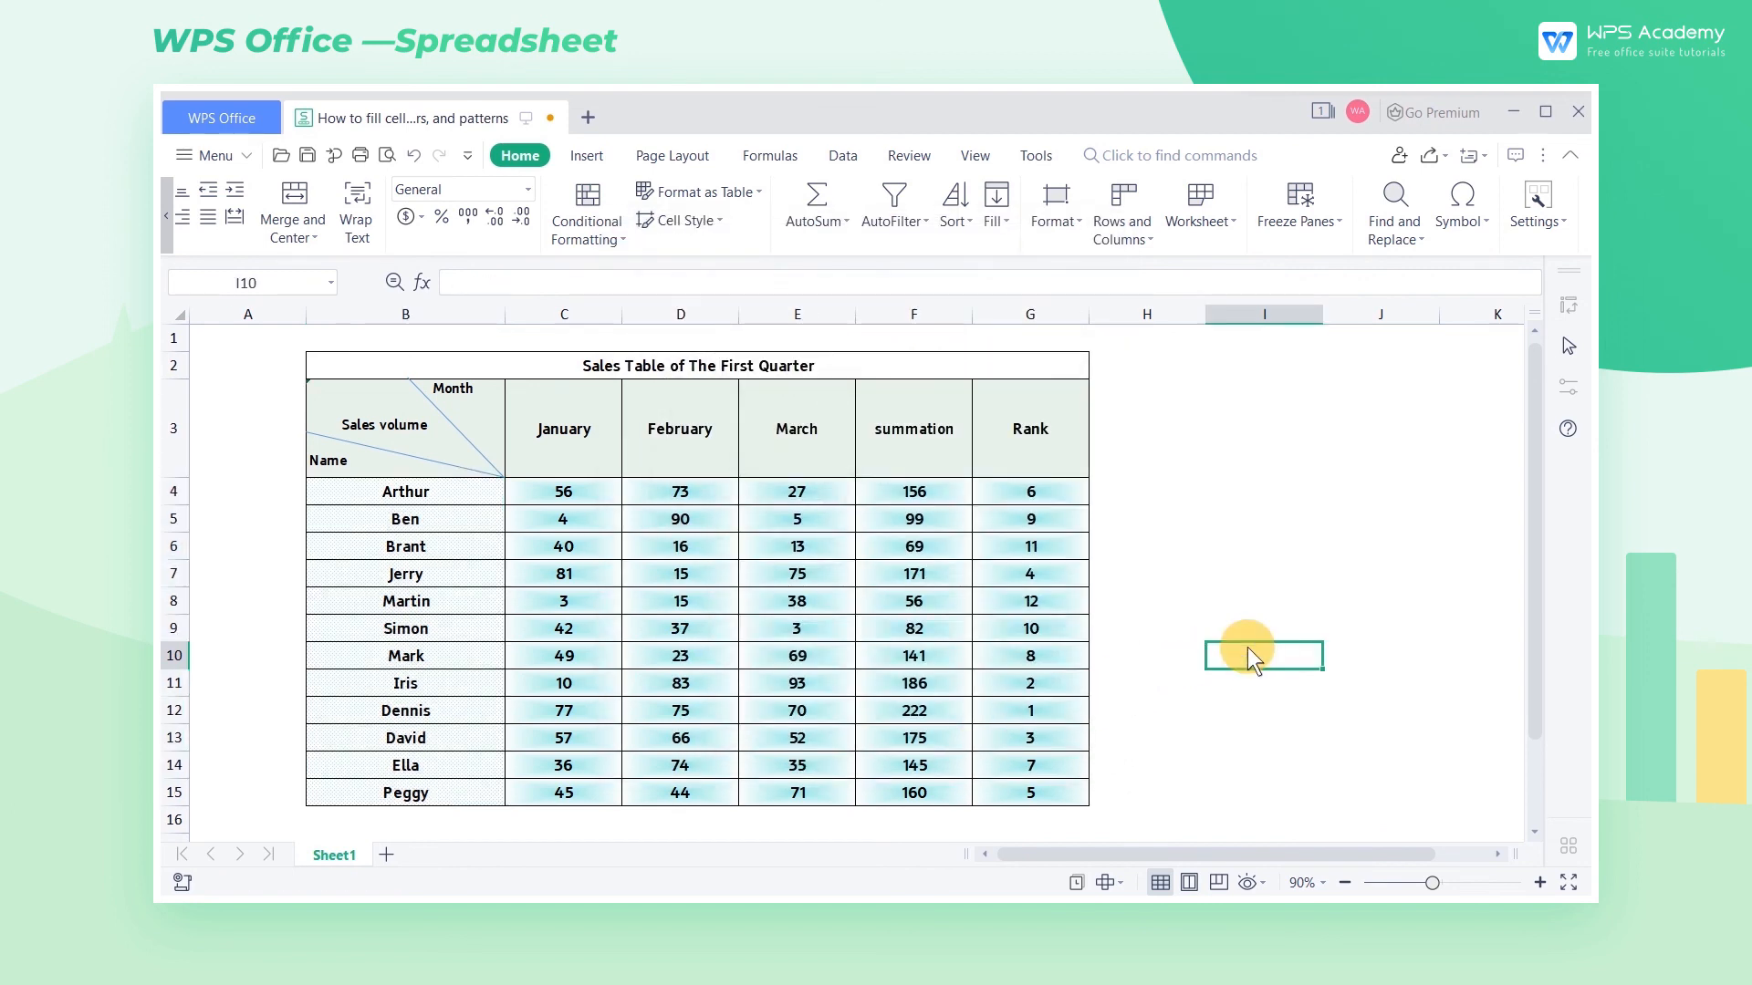